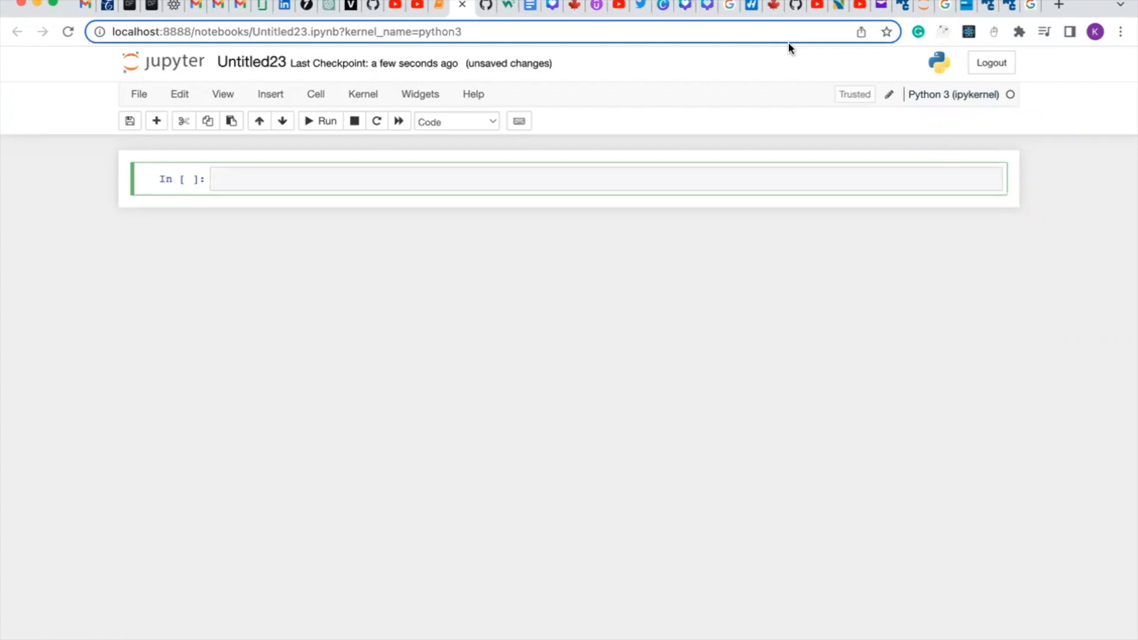
Write import pandas as pd in the first cell and run it.
left_click(684, 181)
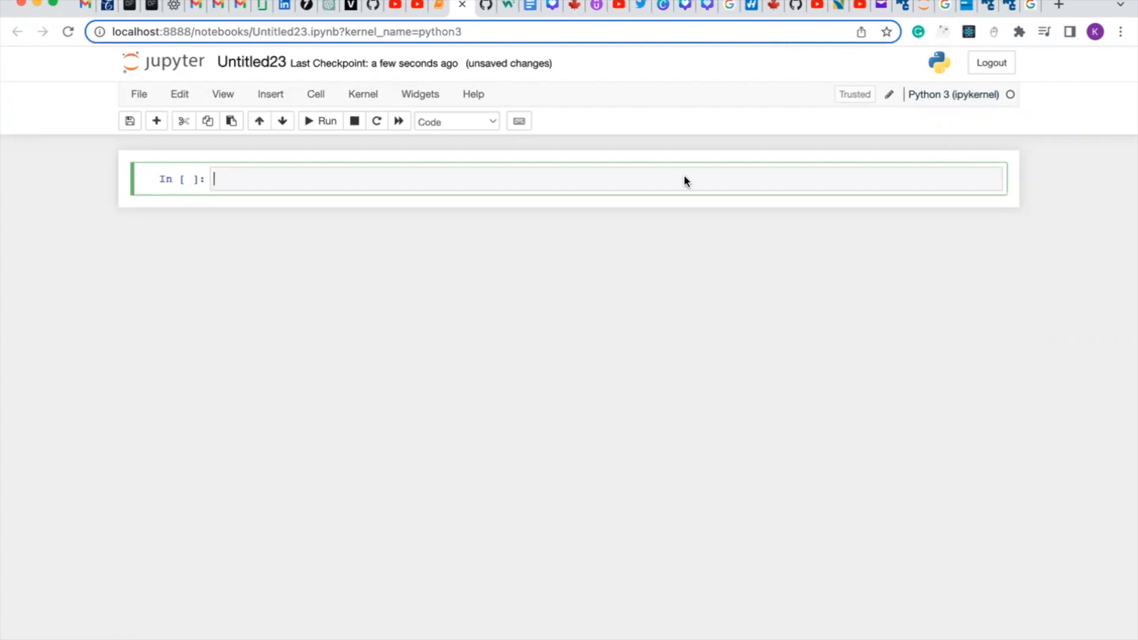
type("impor")
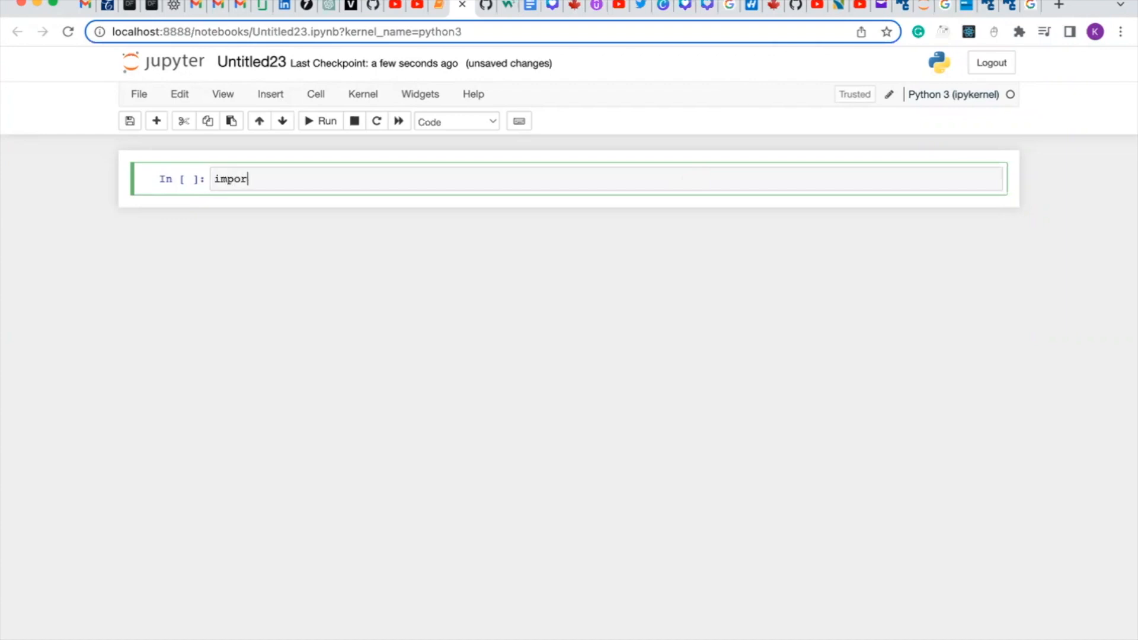
type("t pandas as")
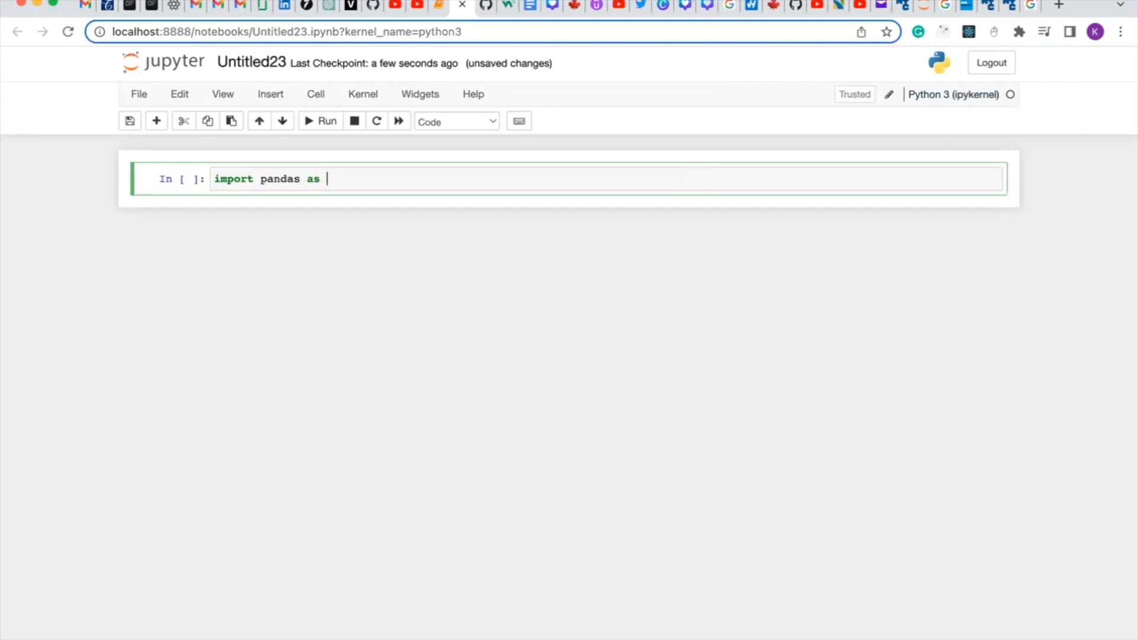
type("pd")
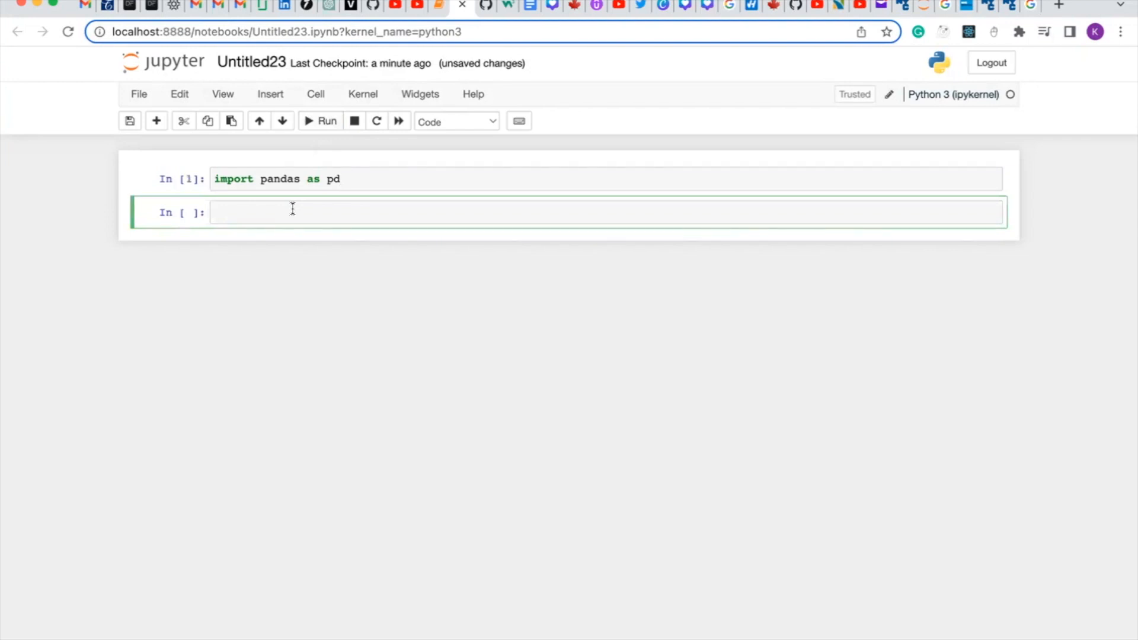
Assign '/Users/ghost/Downloads/yellow_tripdata_2022-01.parquet' to parquet_doc and run the cell.
type("par")
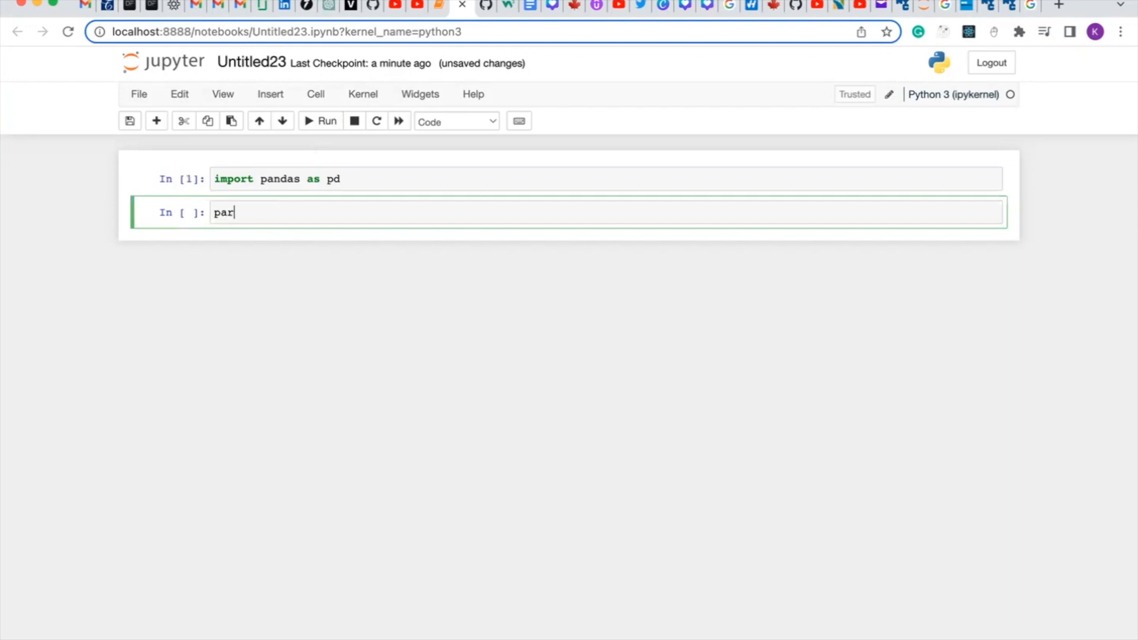
type("qu")
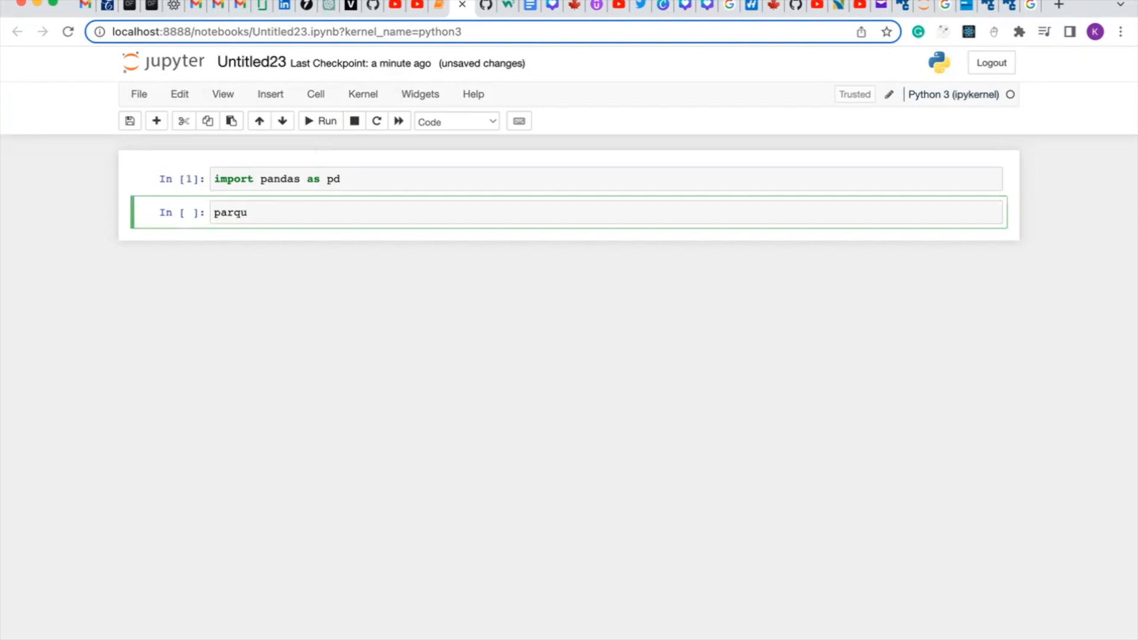
type("e")
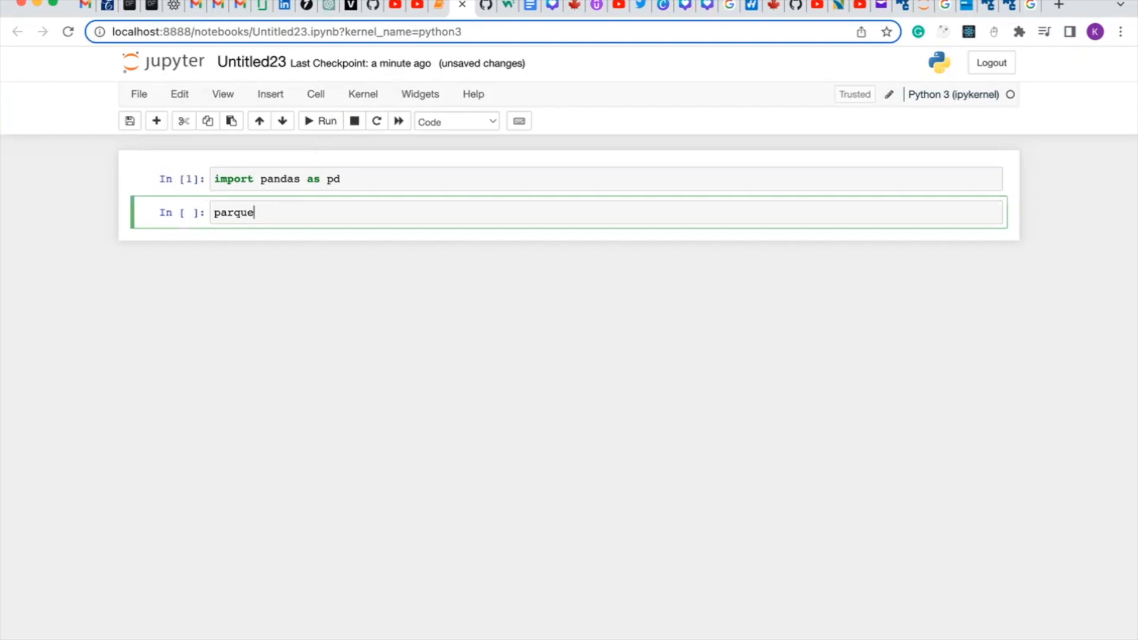
type("t")
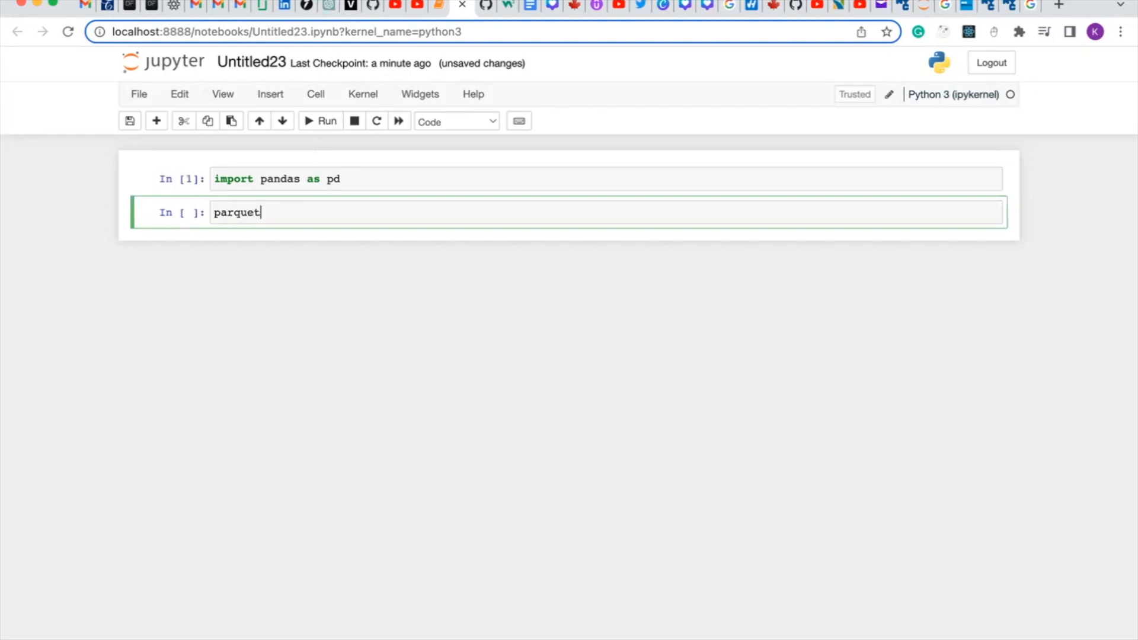
type("_")
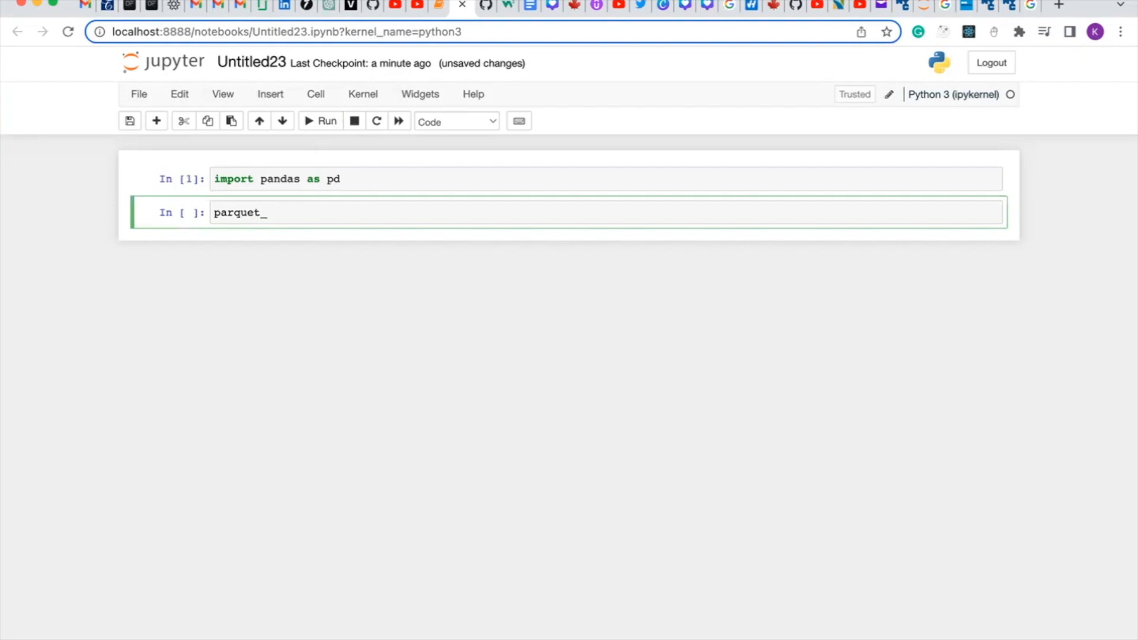
type("dco")
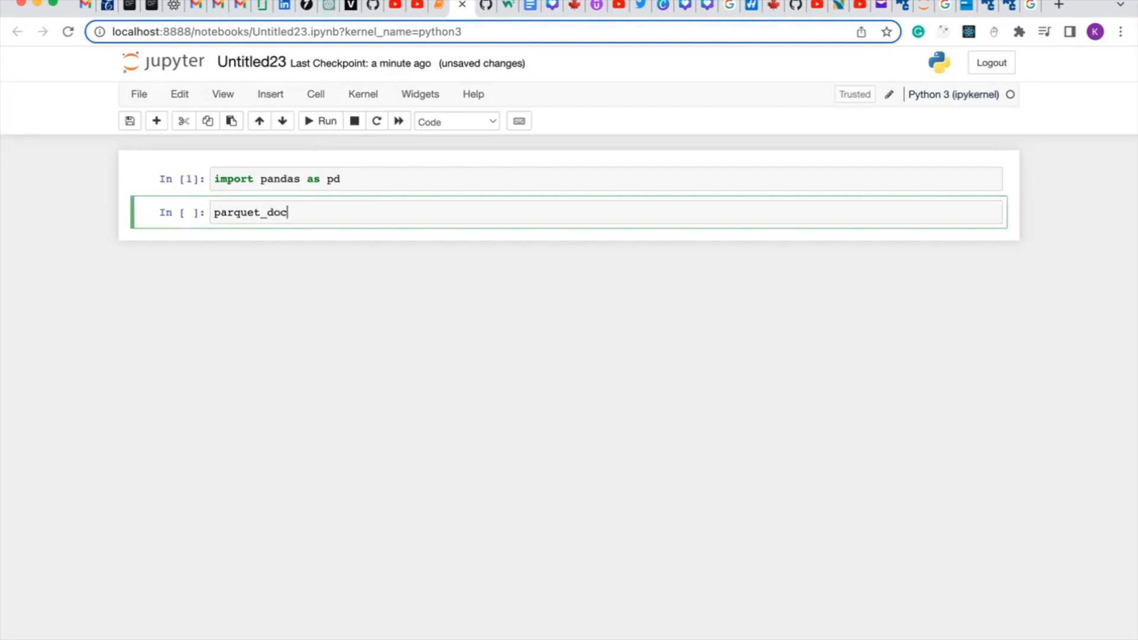
type("= '/Users/ghost/Downloads/yellow_tripdata_2022-01.parquet'")
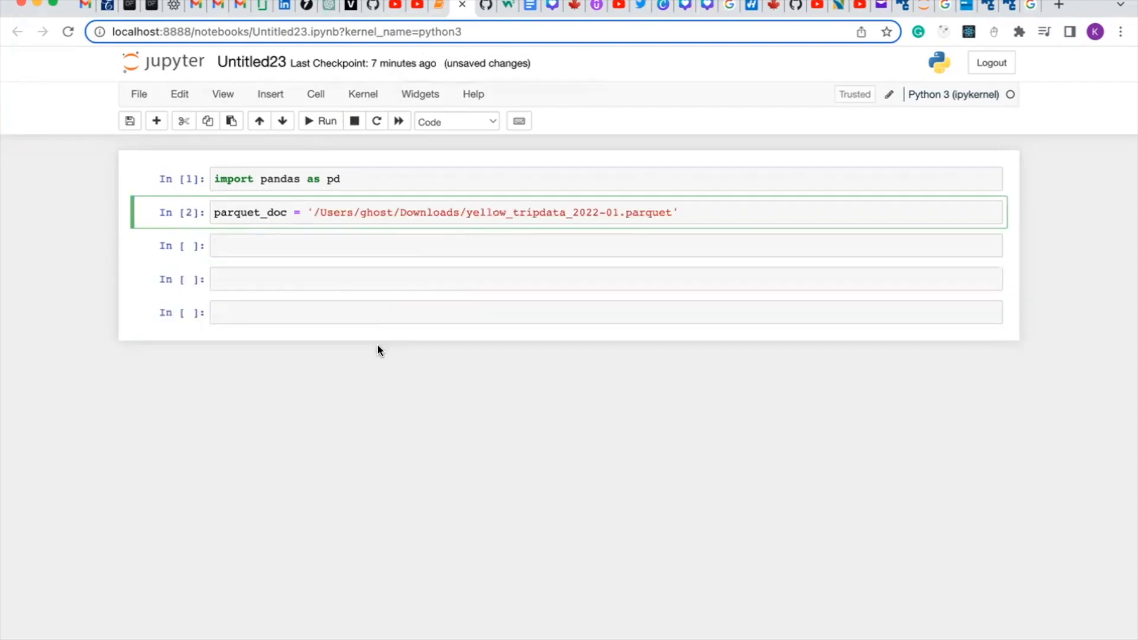
mouse_move(327, 120)
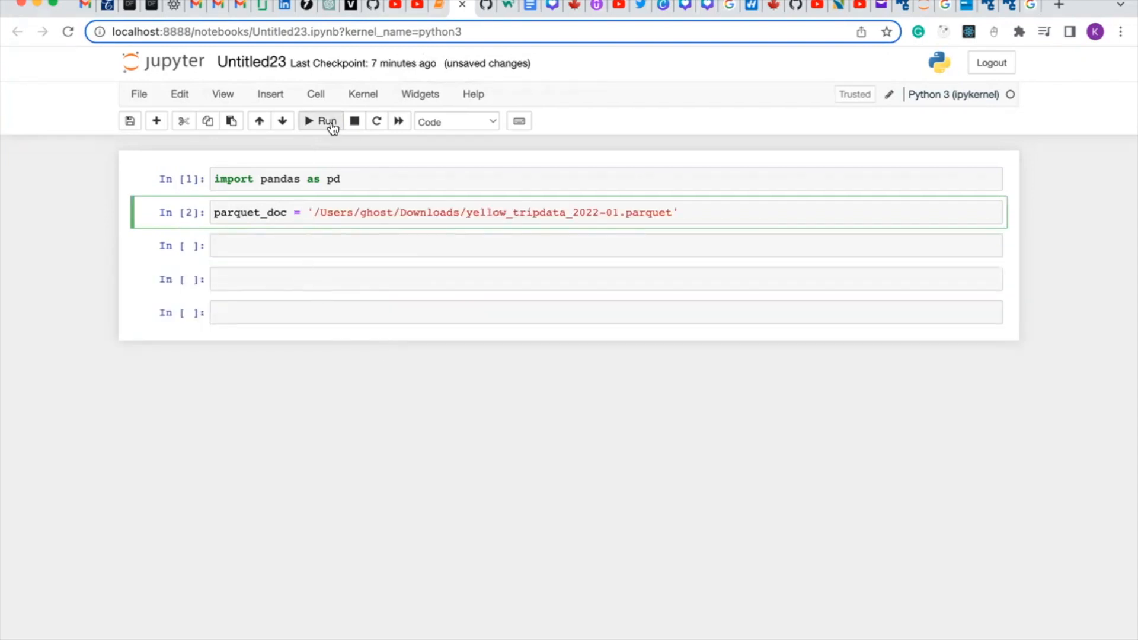
left_click(320, 120)
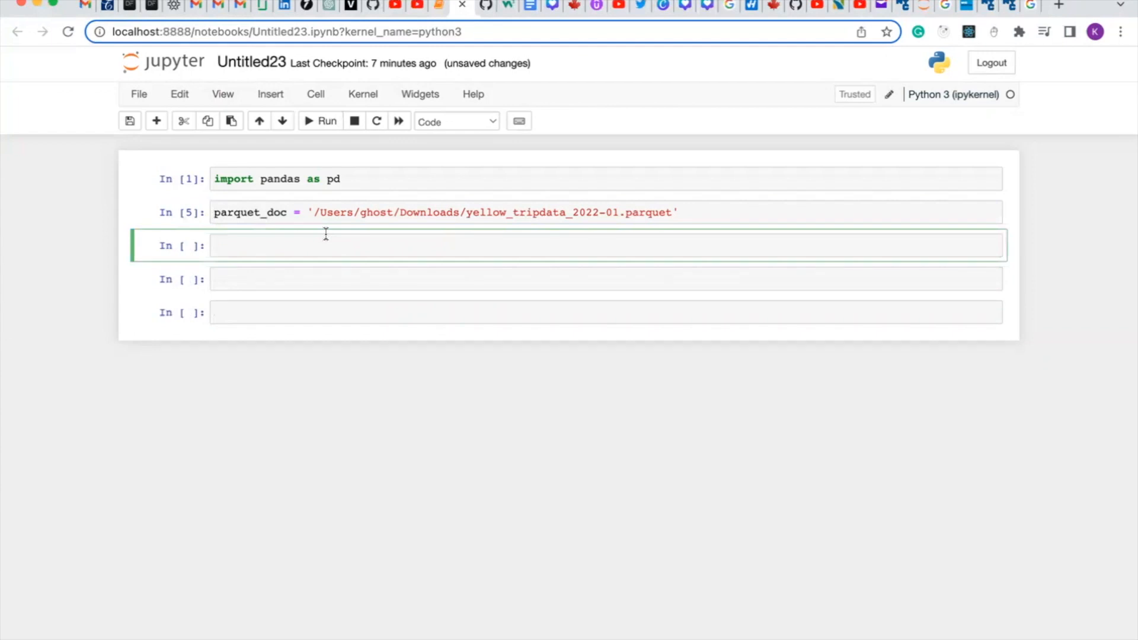
Run df = pd.read_parquet(parquet_doc) to load the taxi data into df.
type("df =")
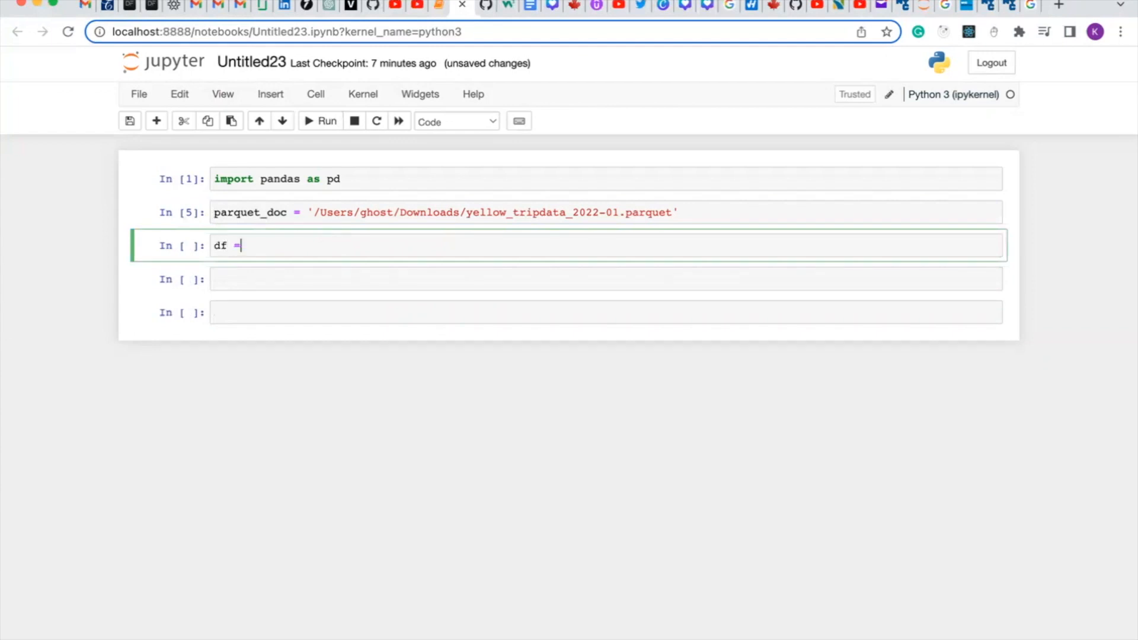
type("pd.")
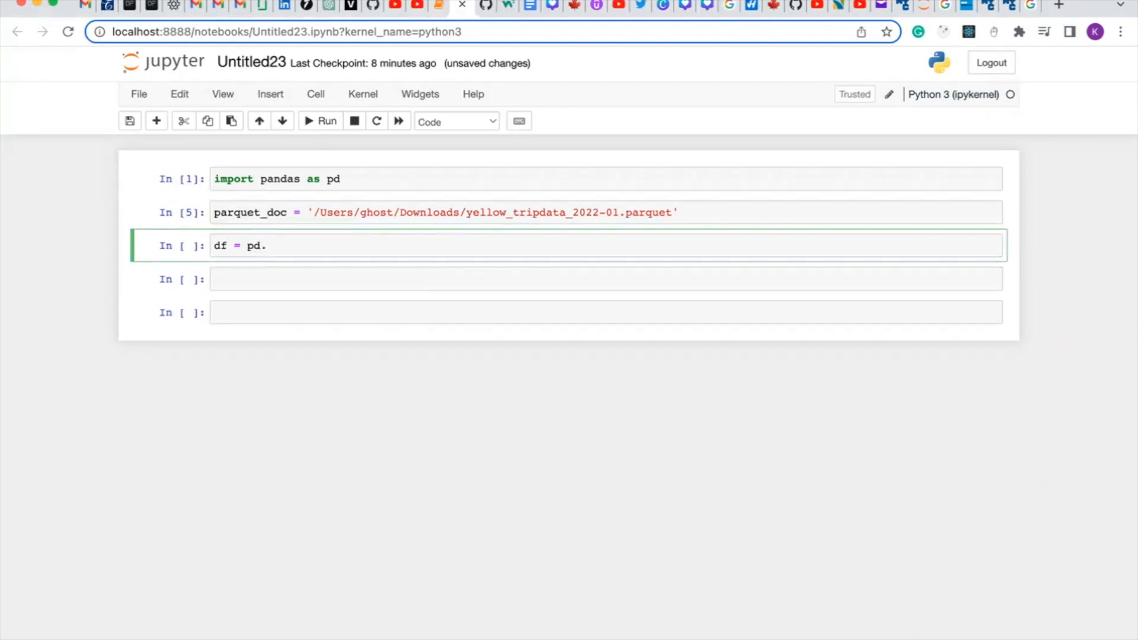
type("read")
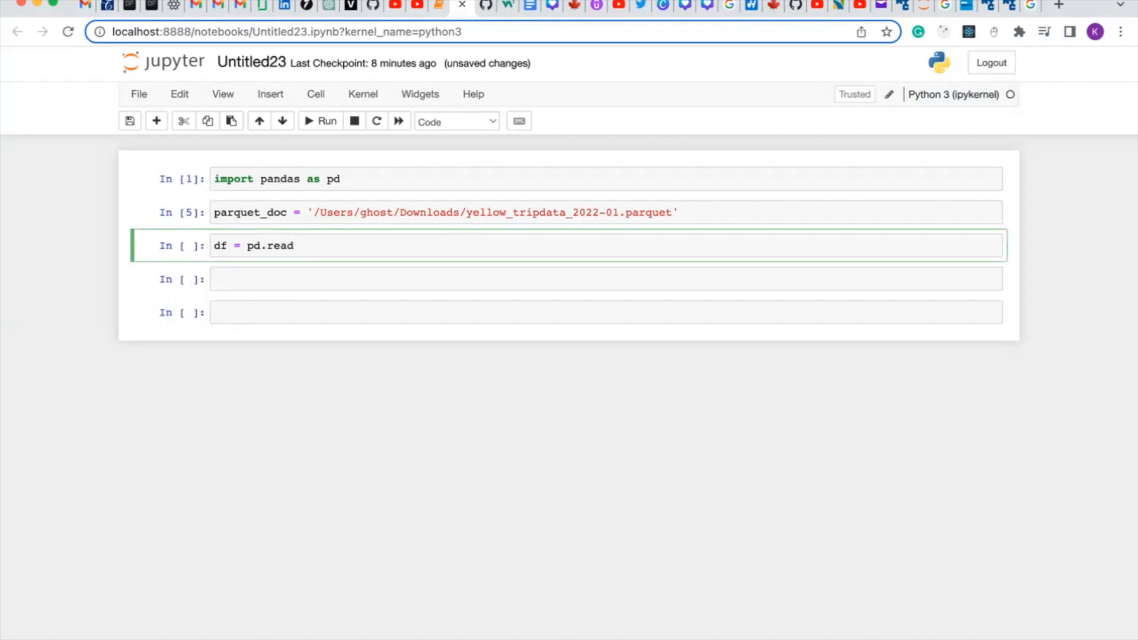
type("_pa")
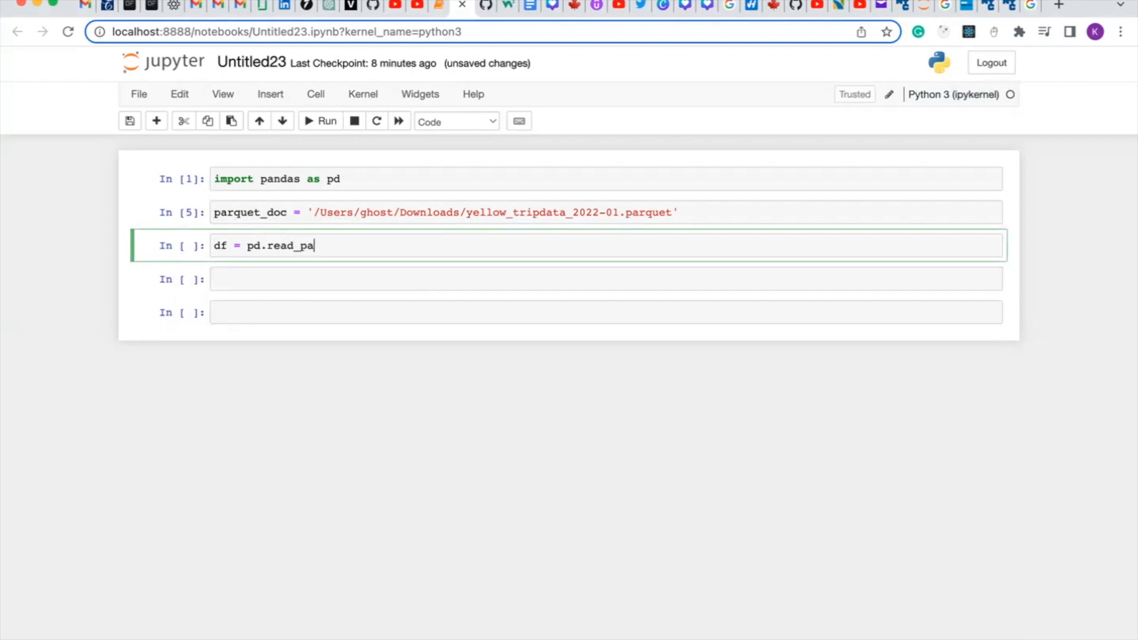
type("rquet")
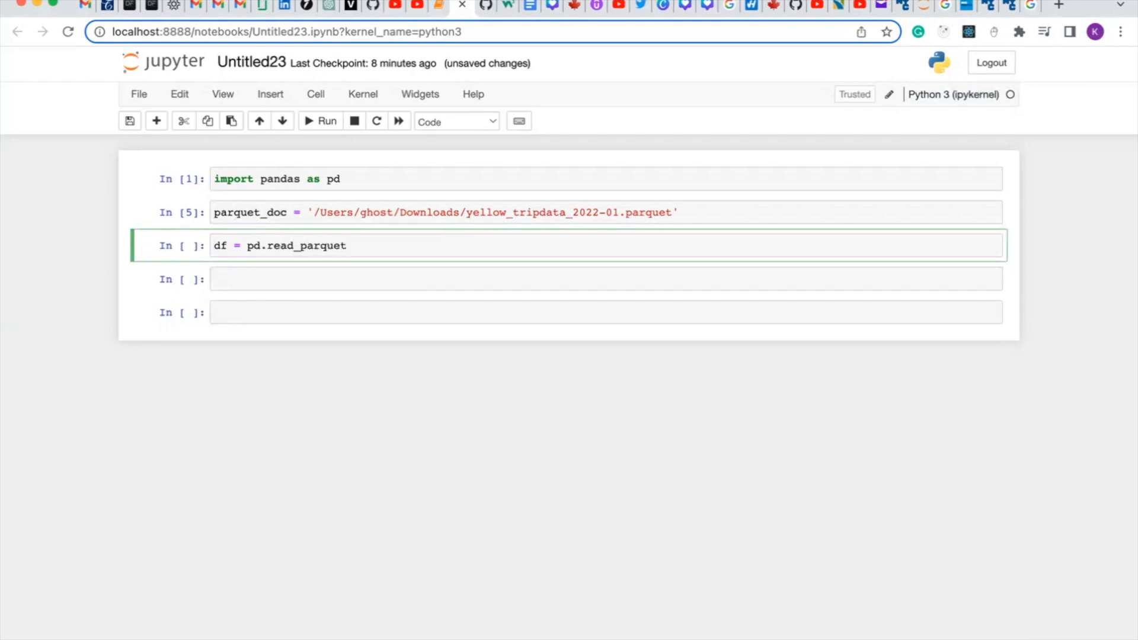
type("()")
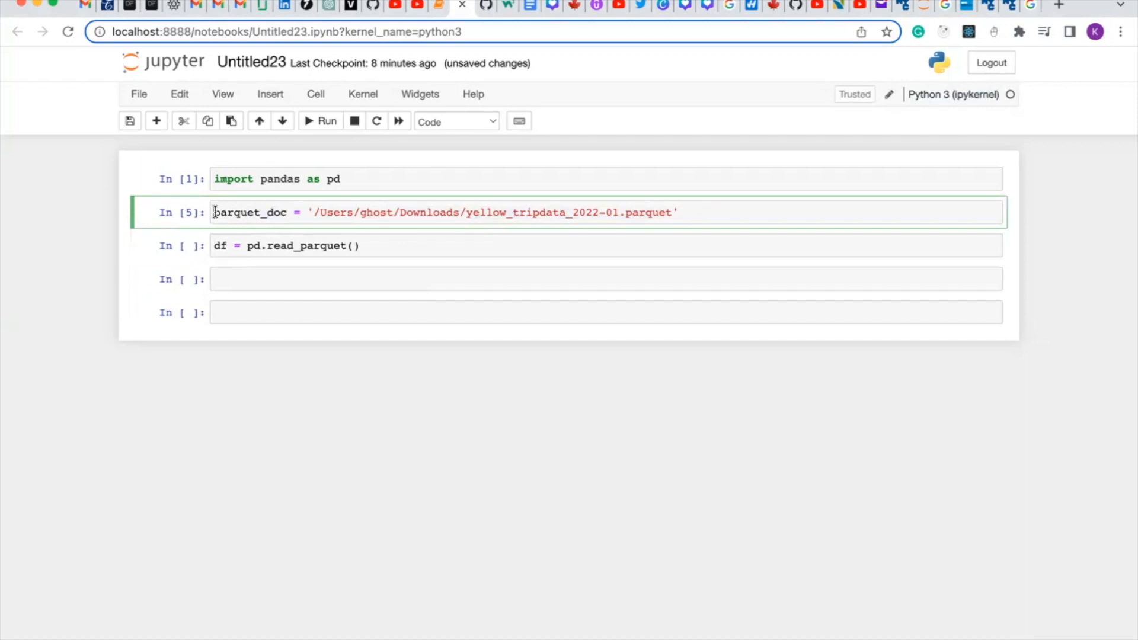
double_click(249, 212)
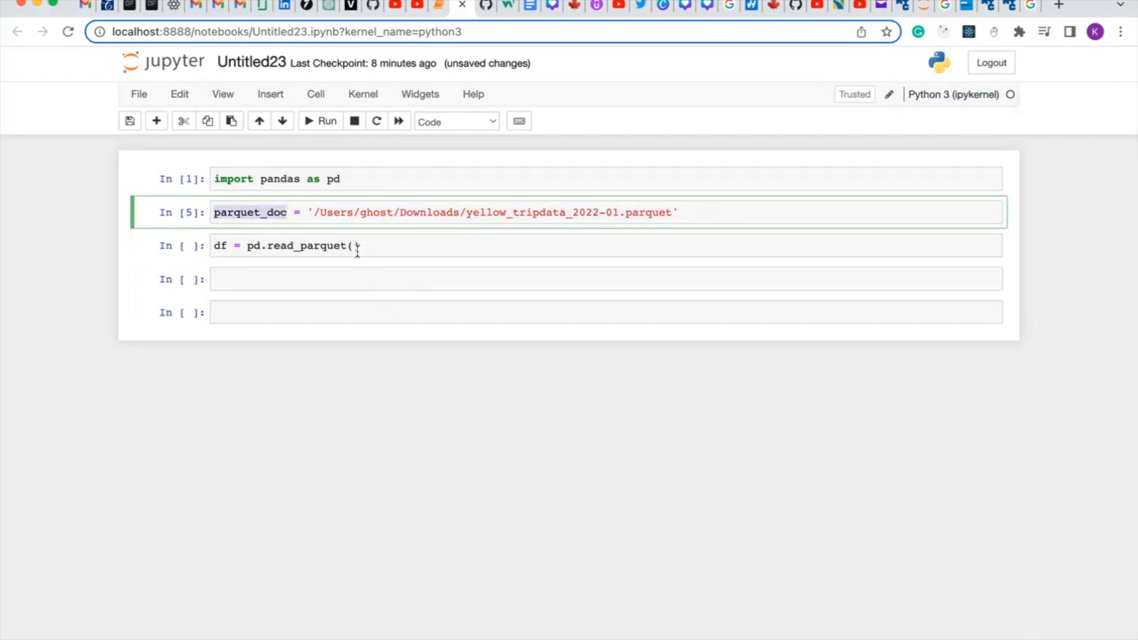
type("parquet_doc")
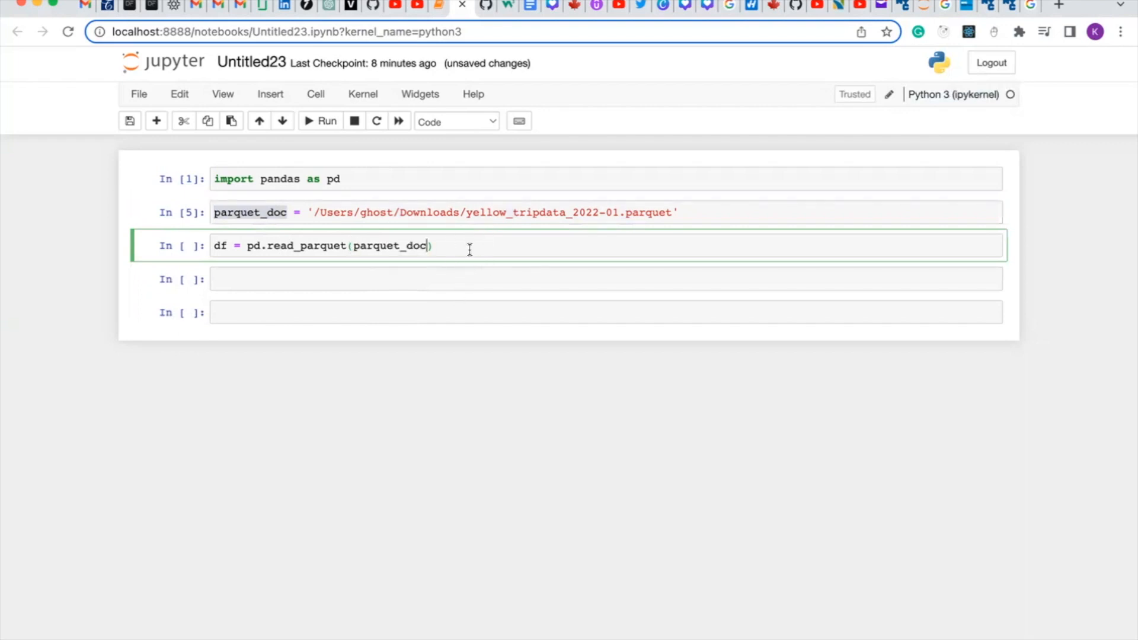
mouse_move(328, 126)
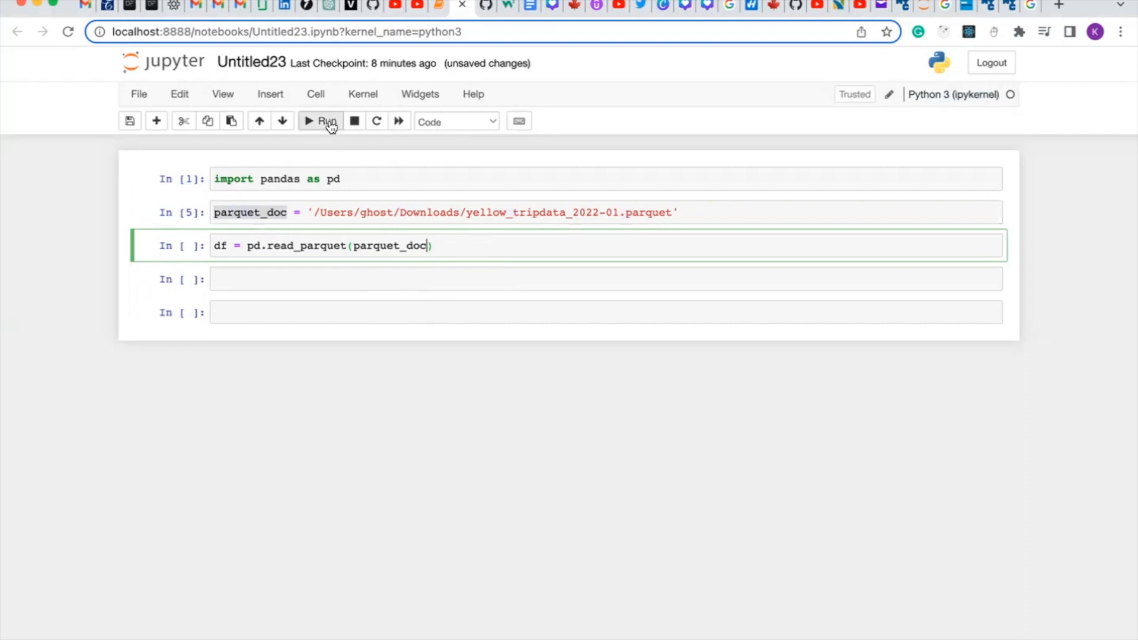
left_click(320, 121)
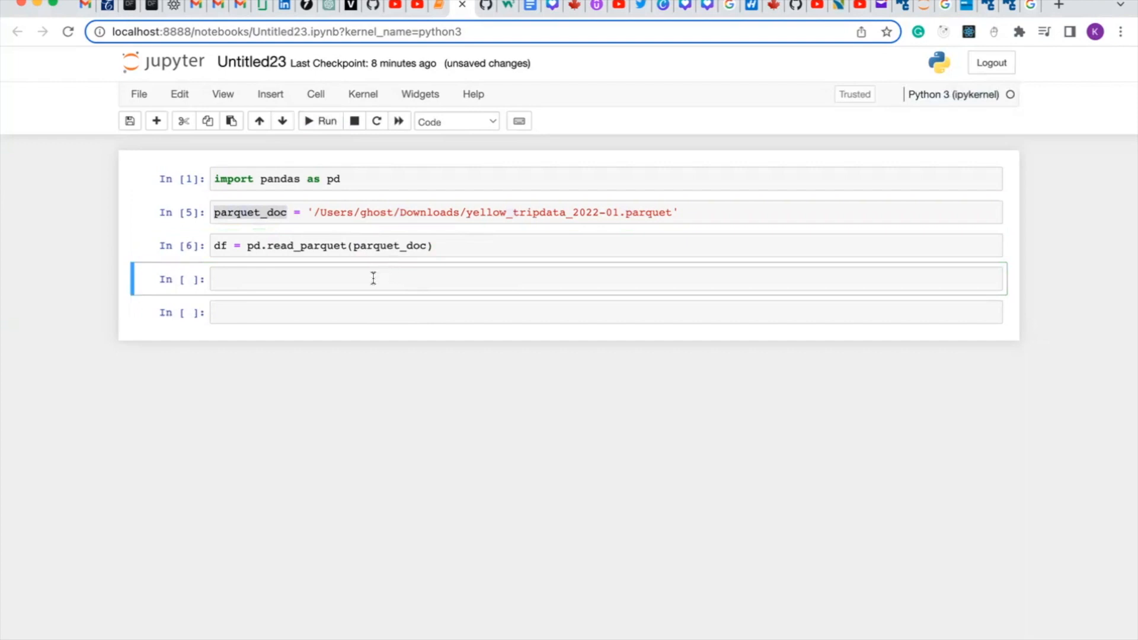
left_click(372, 279)
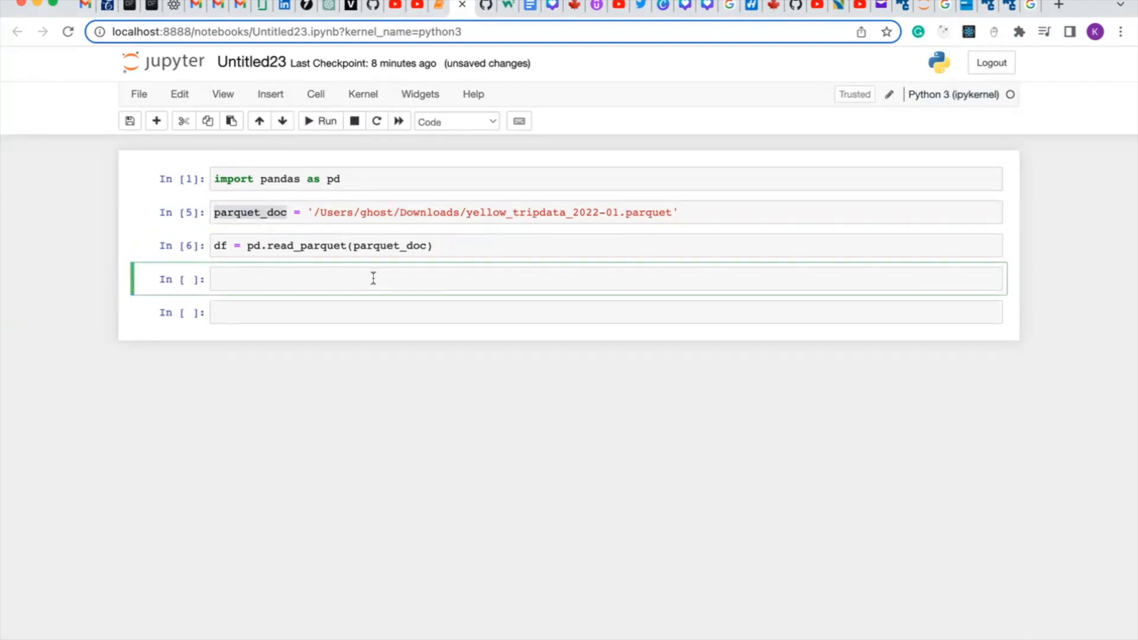
Run df.head() and scroll the output table sideways to view the first five rows.
type("df.")
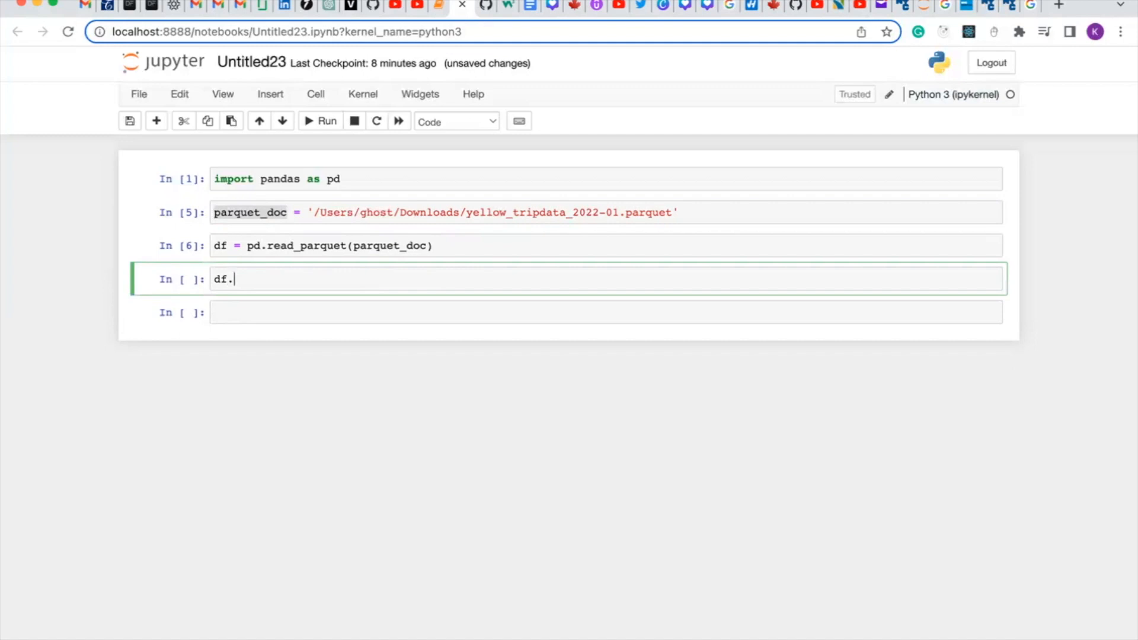
type("head")
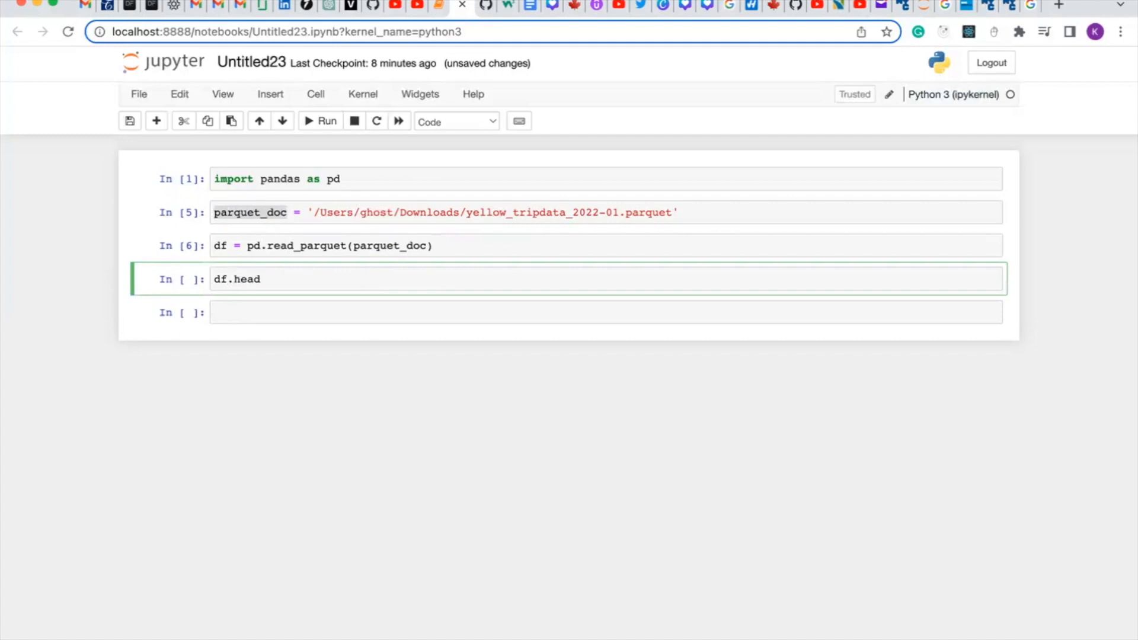
type("()")
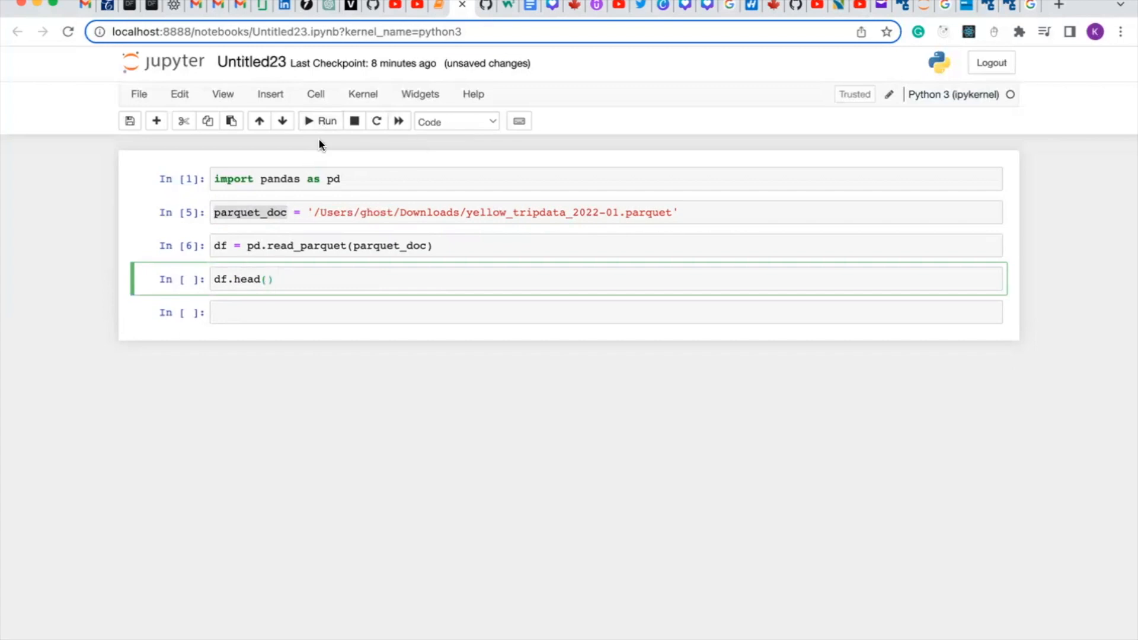
left_click(319, 121)
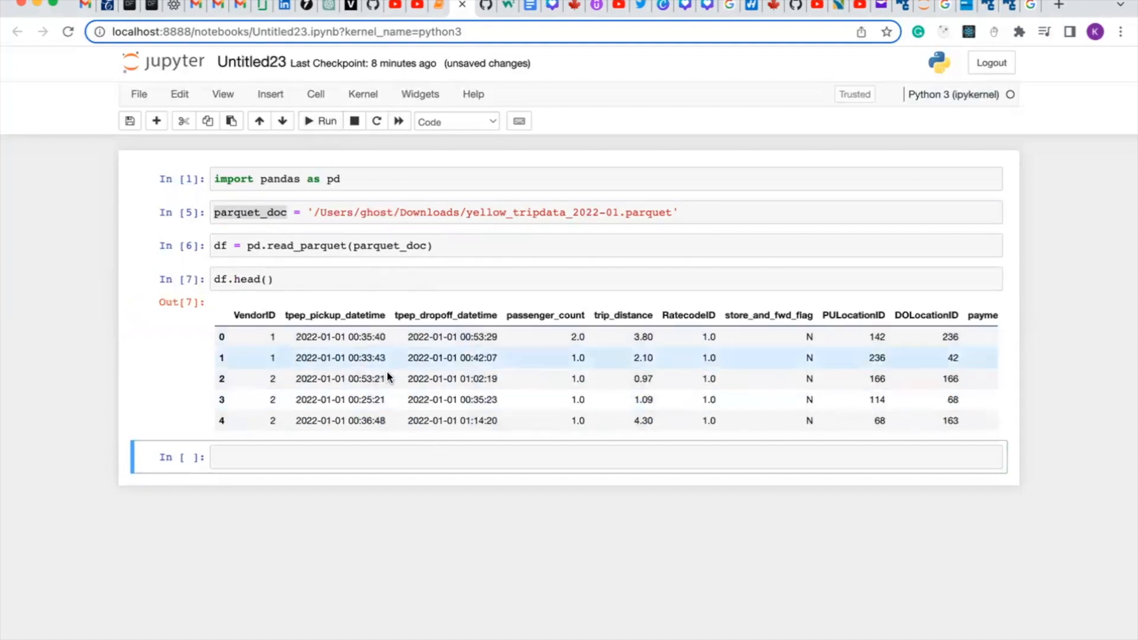
scroll("right", 3)
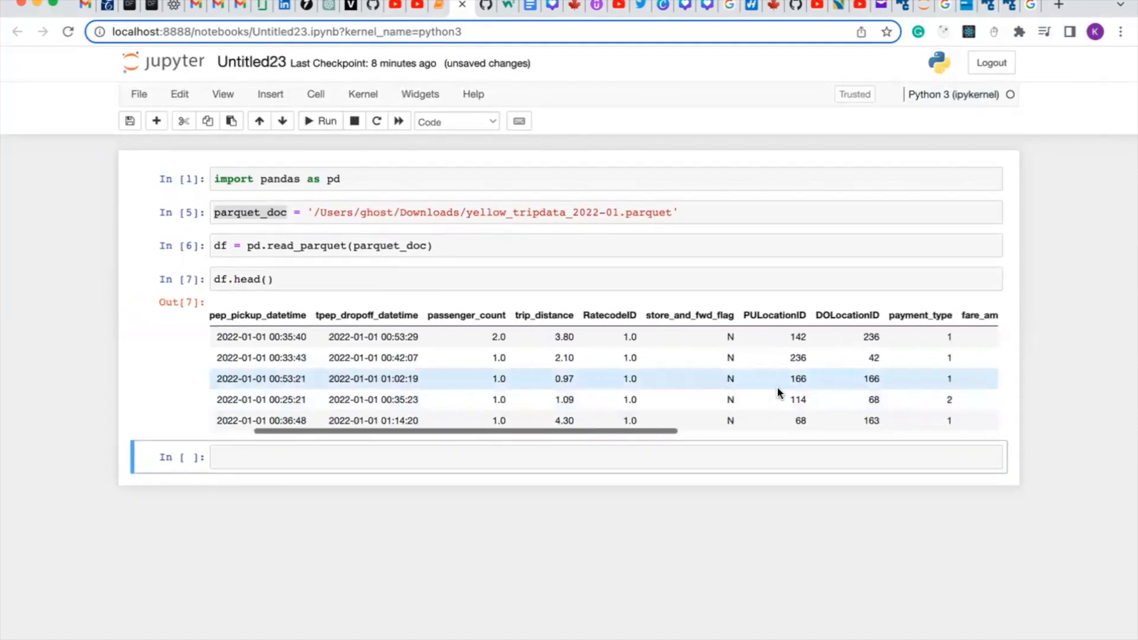
scroll("right", 3)
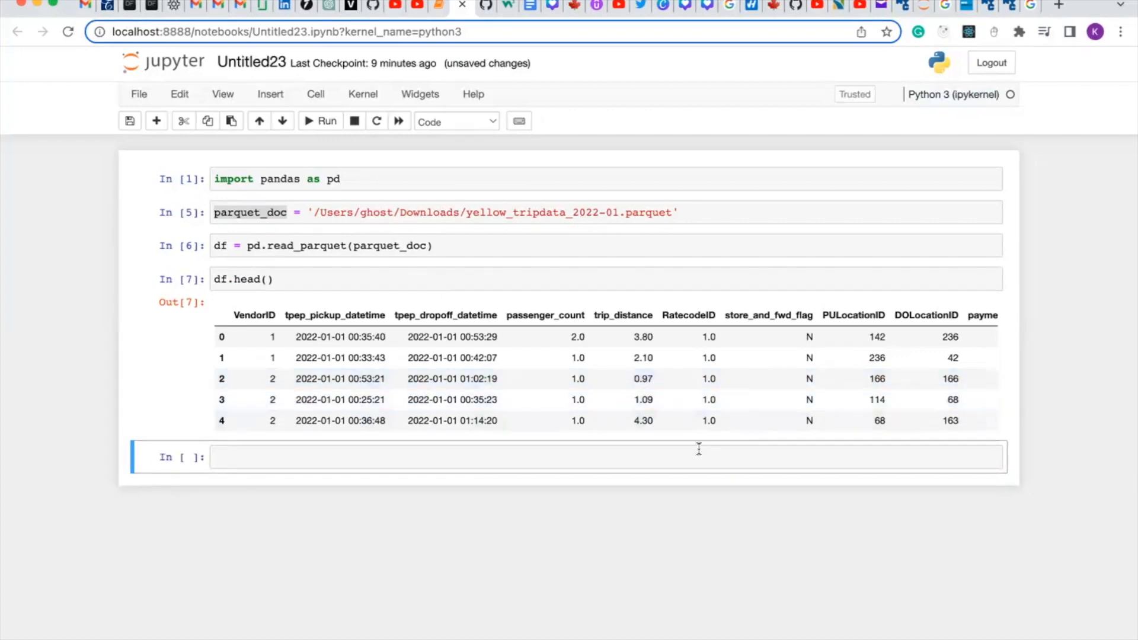
Start a new cell with csv_output = "" below the preview.
left_click(508, 475)
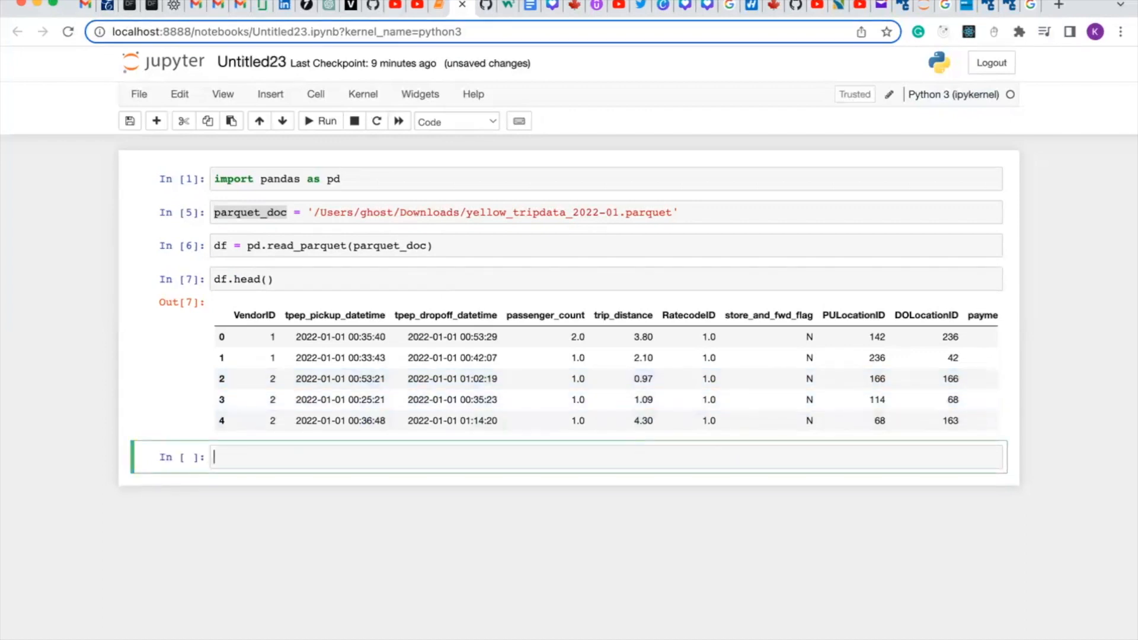
type("csv")
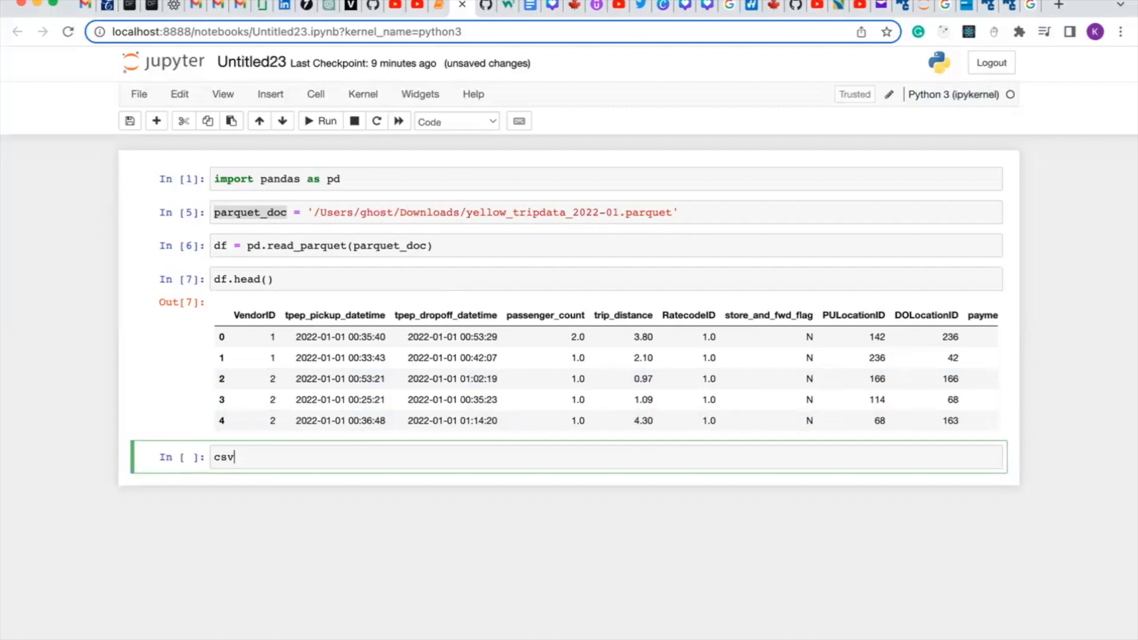
type("_o")
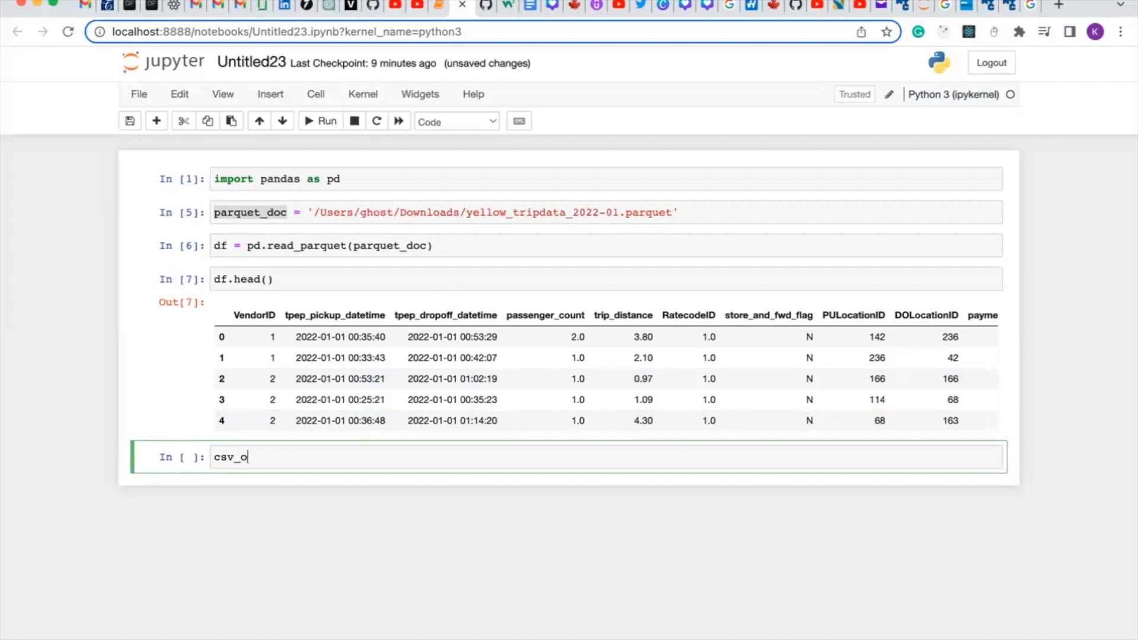
type("utput =")
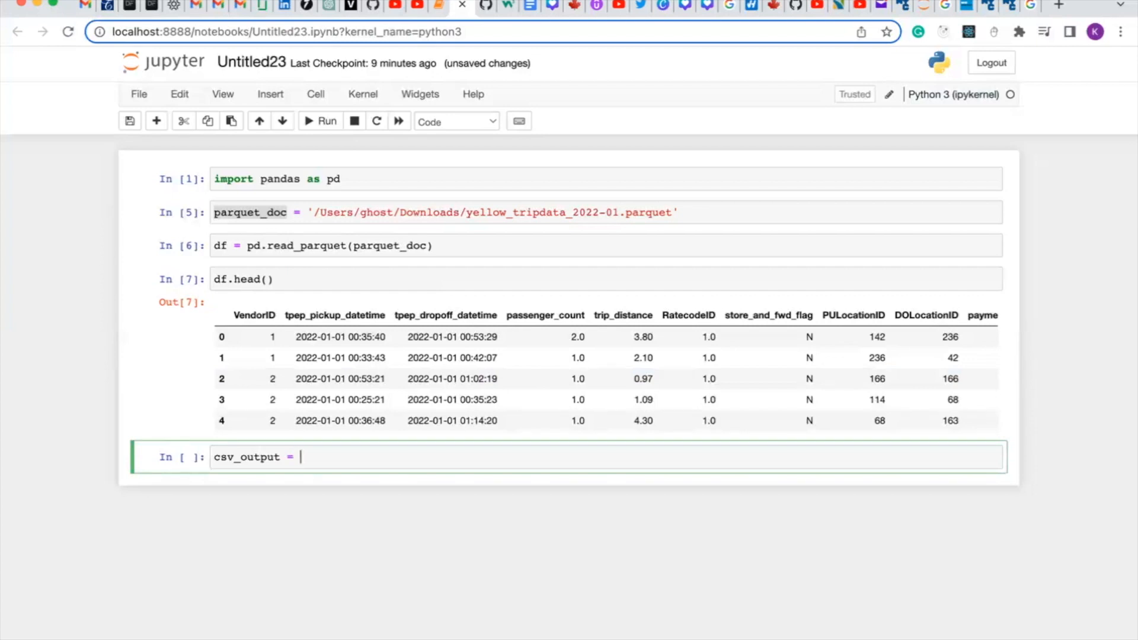
type("?")
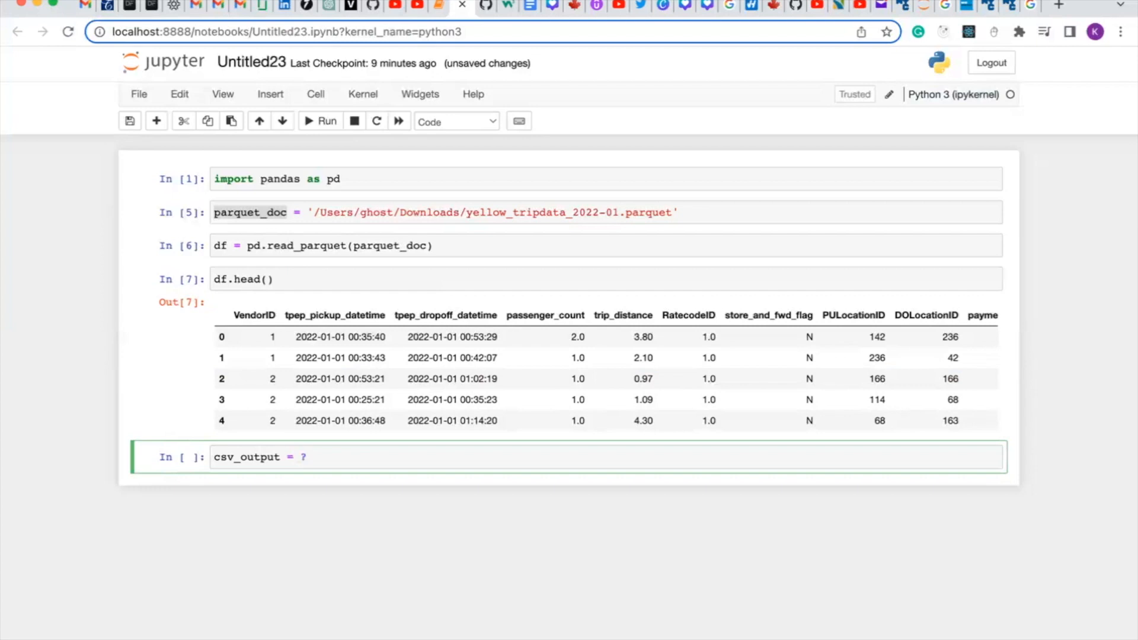
type("\"\"")
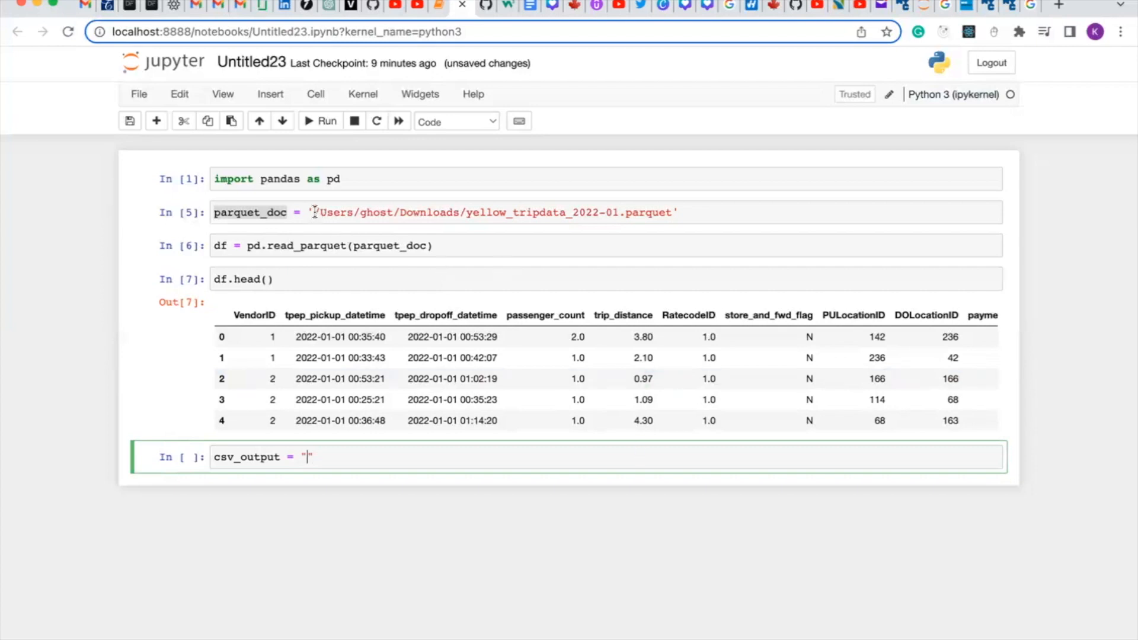
Paste the Downloads parquet path into csv_output and change its extension to .csv.
left_click(472, 211)
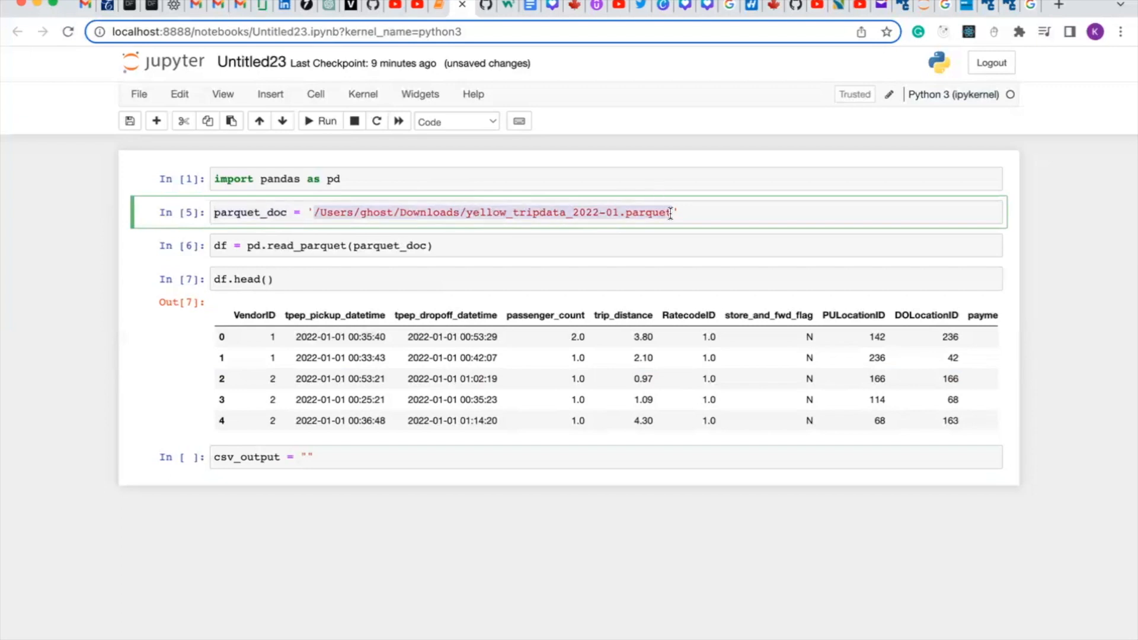
left_click(309, 458)
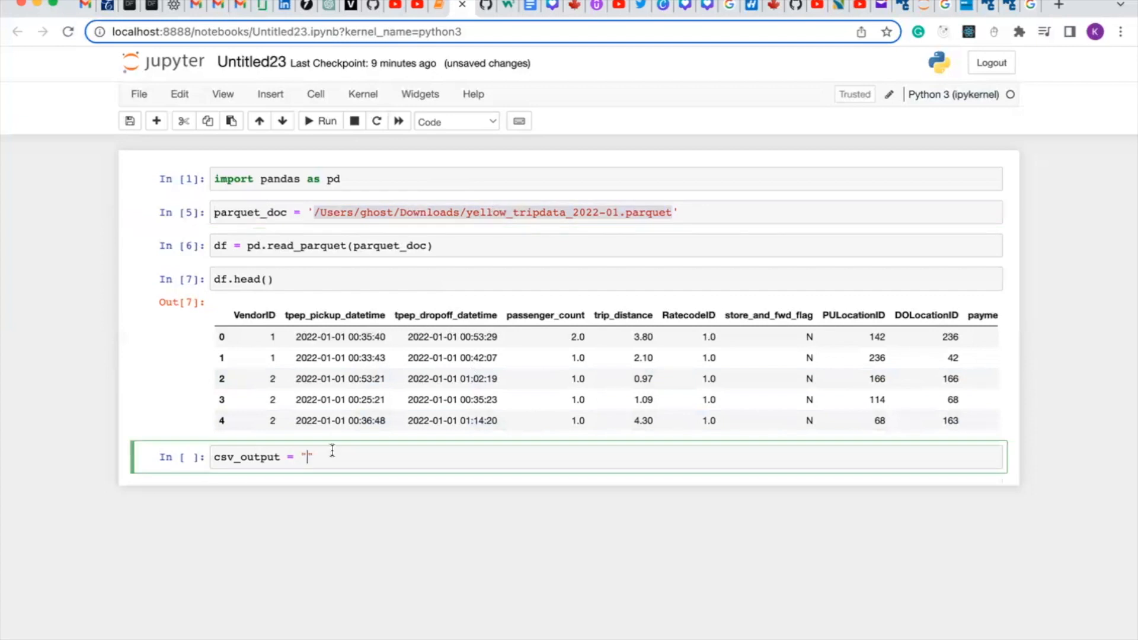
type("/Users/ghost/Downloads/yellow_tripdata_2022-01.parquet")
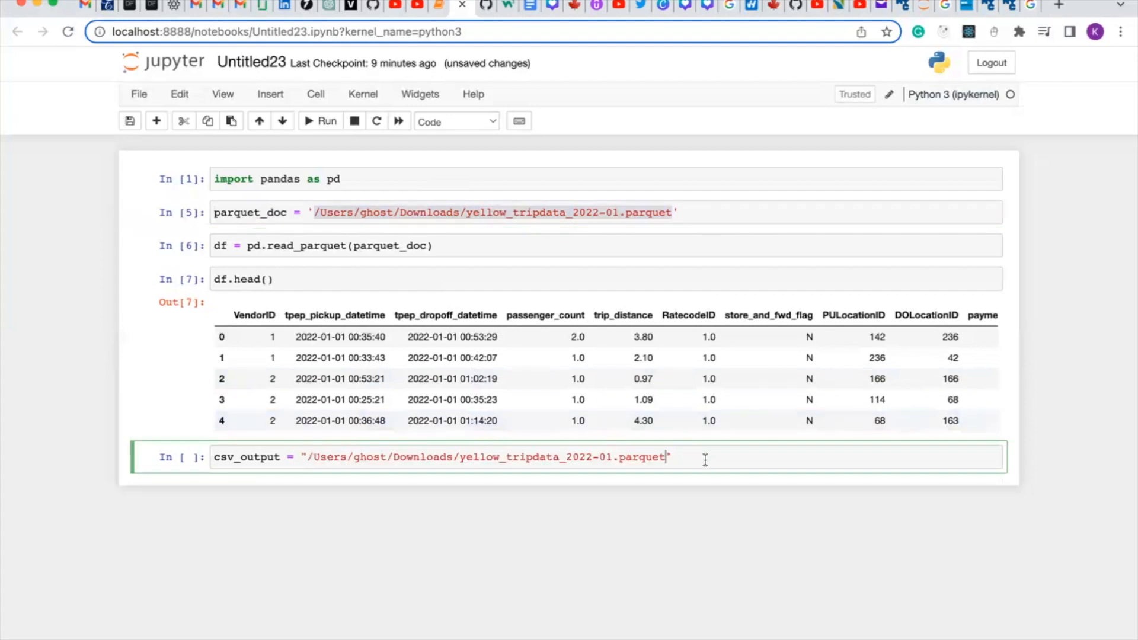
key("Backspace")
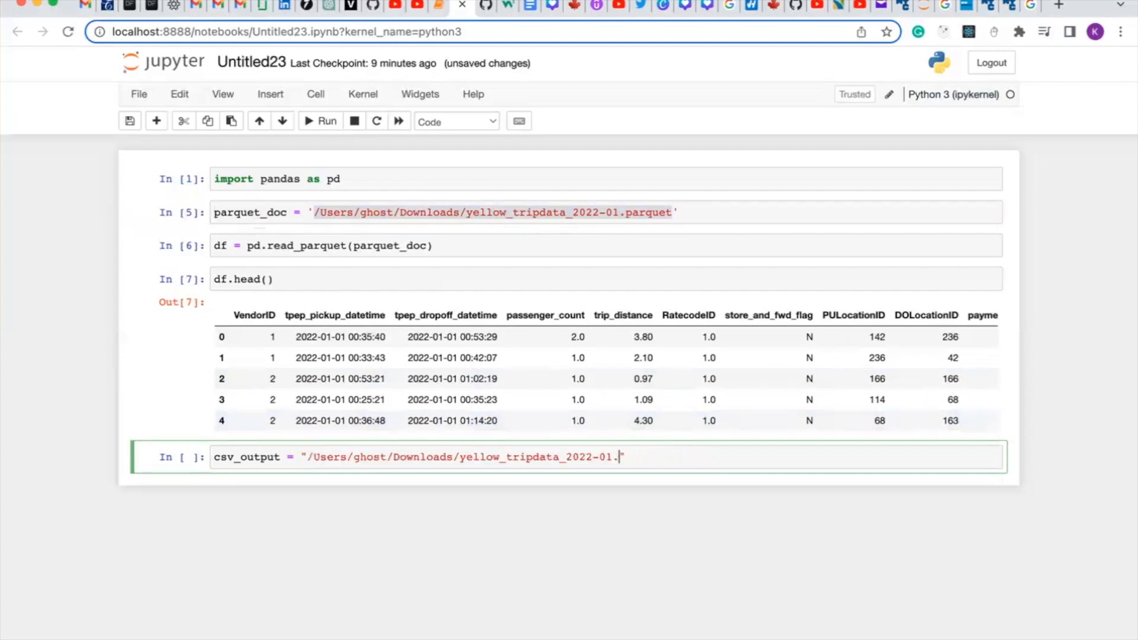
type("csv")
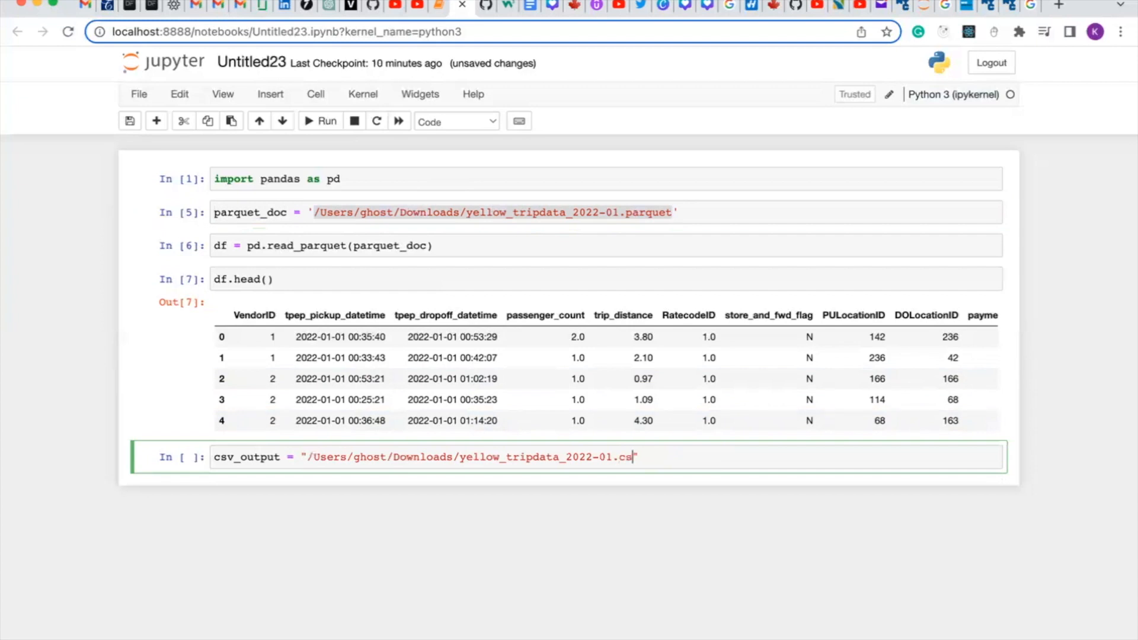
type("v\"")
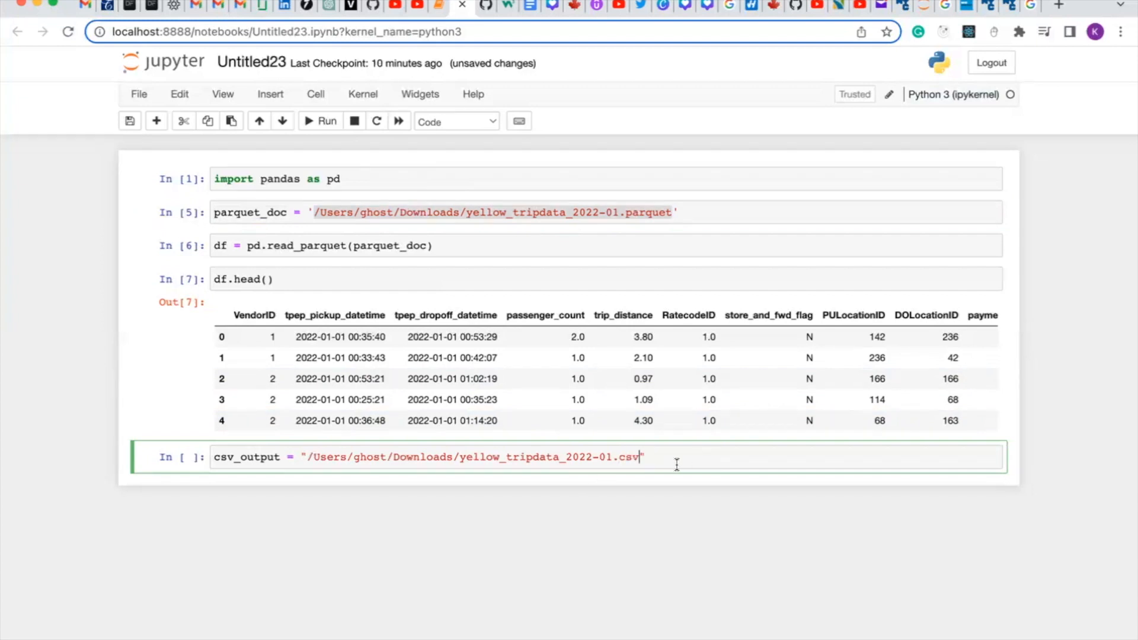
mouse_move(775, 446)
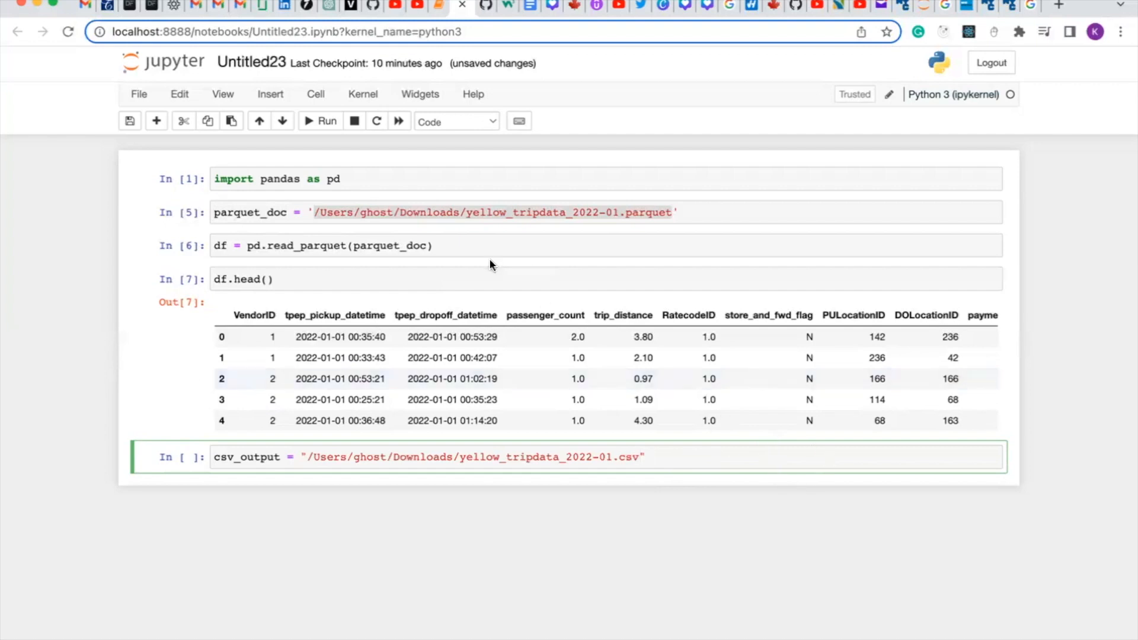
Run the csv_output cell and start df.to_csv() in the next cell.
left_click(319, 121)
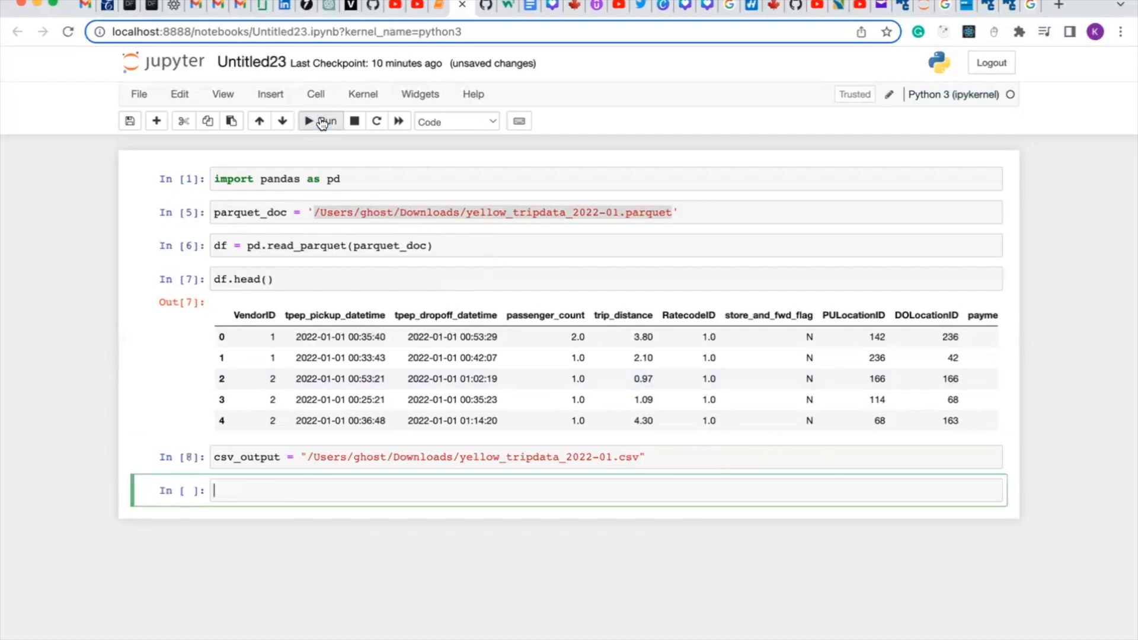
mouse_move(424, 486)
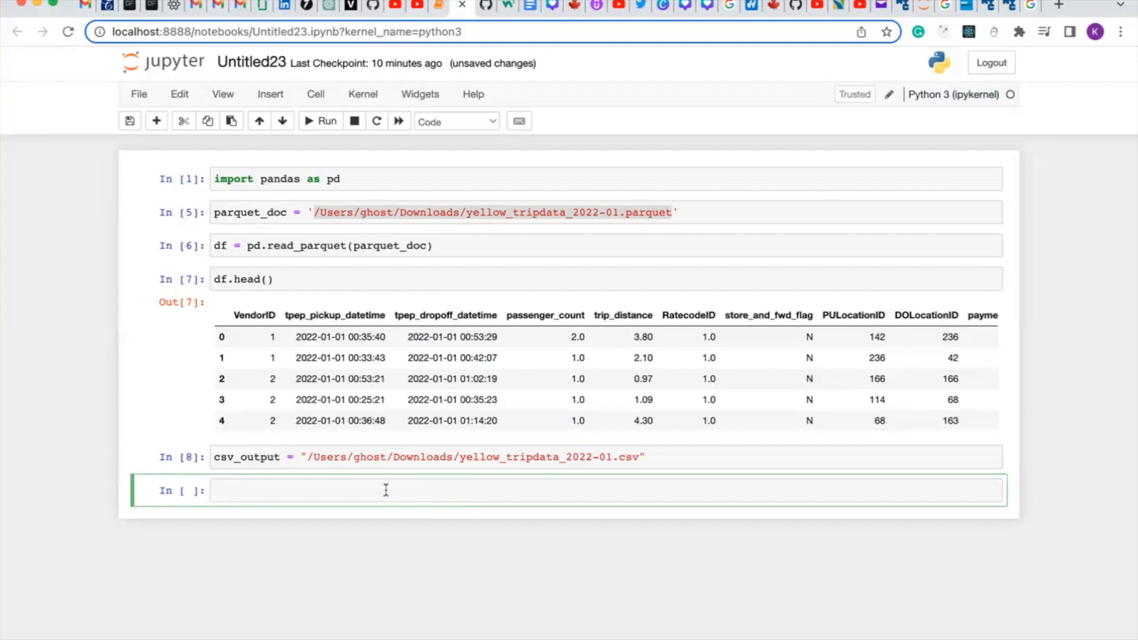
type("d")
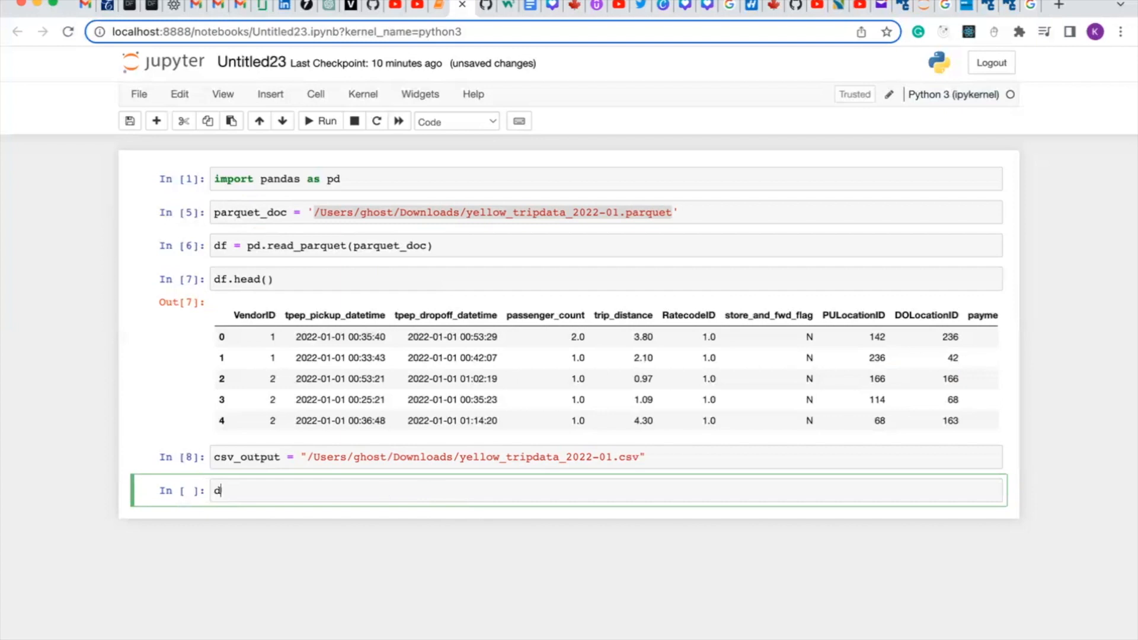
type("f.")
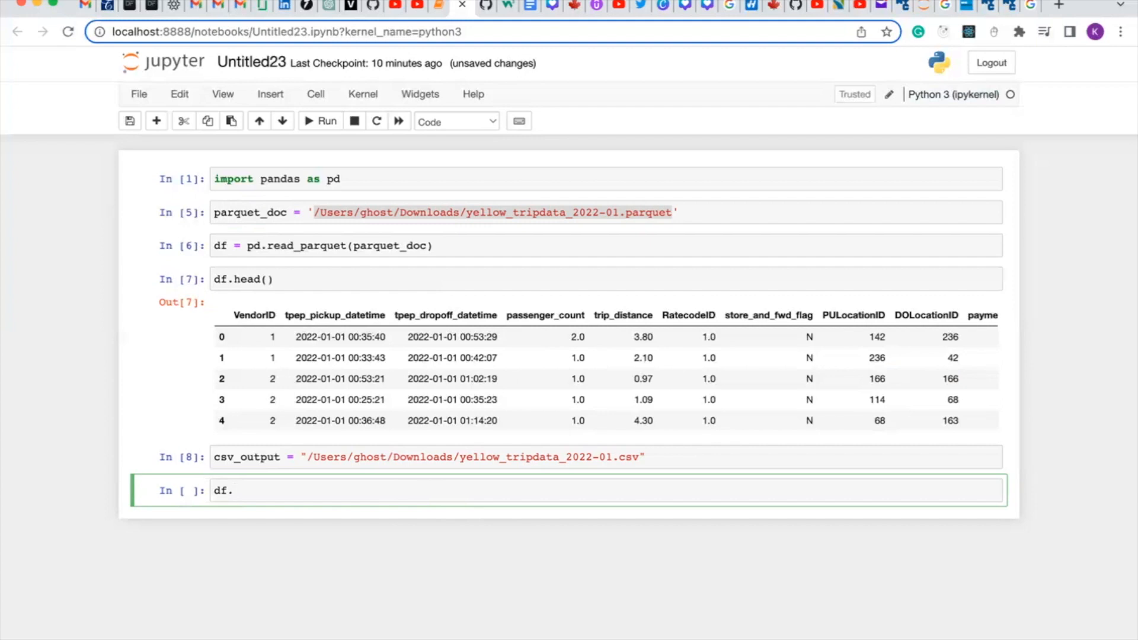
type("to_")
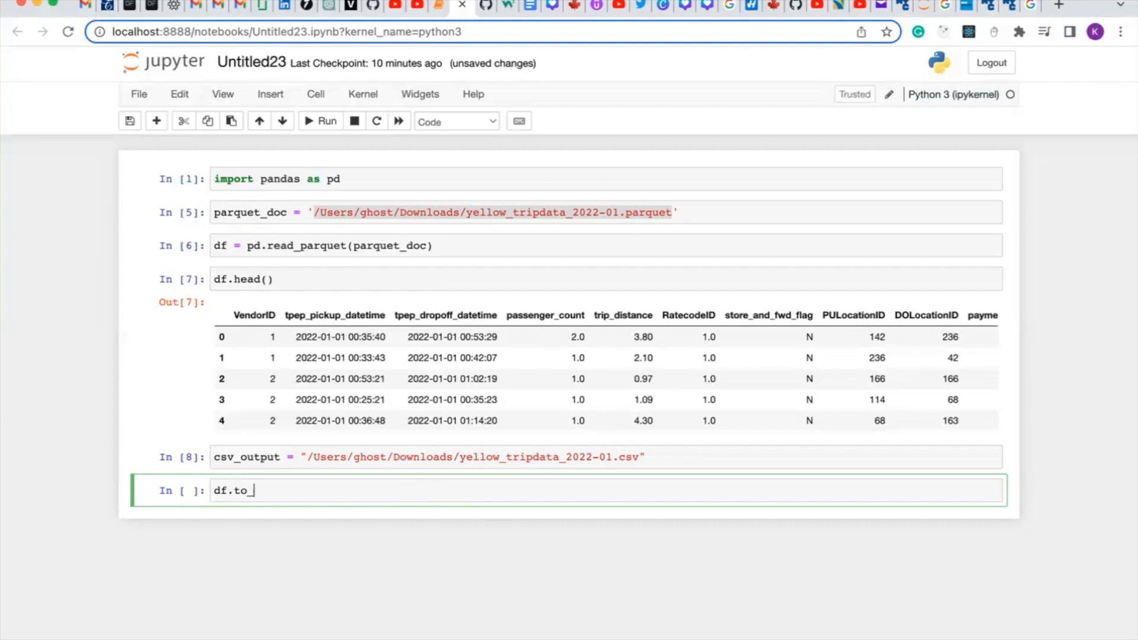
type("csv")
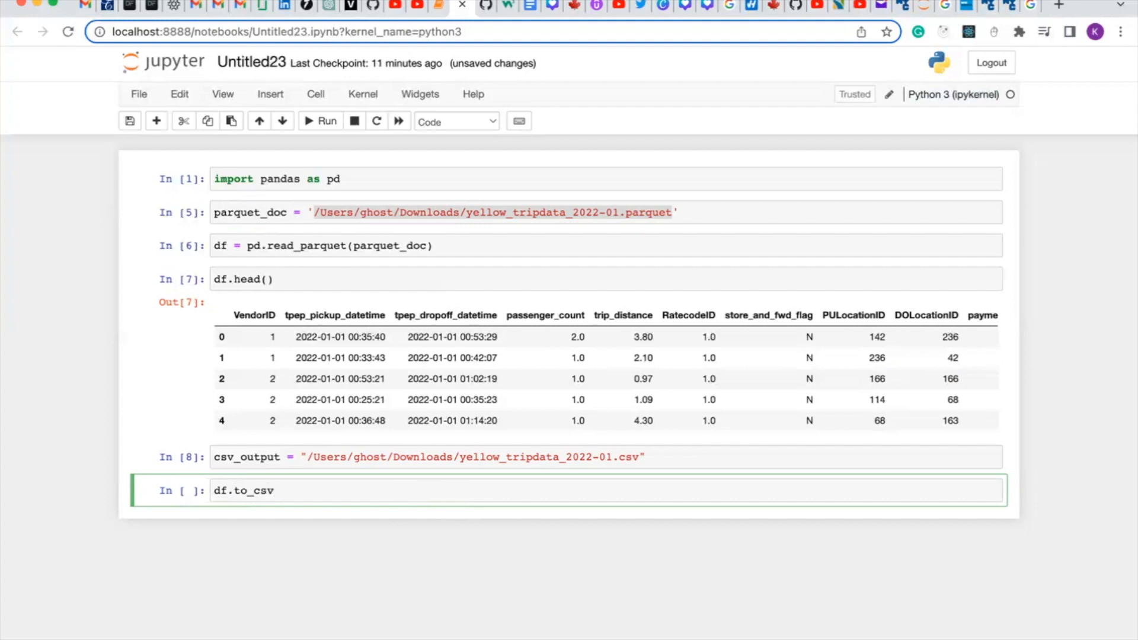
type("()")
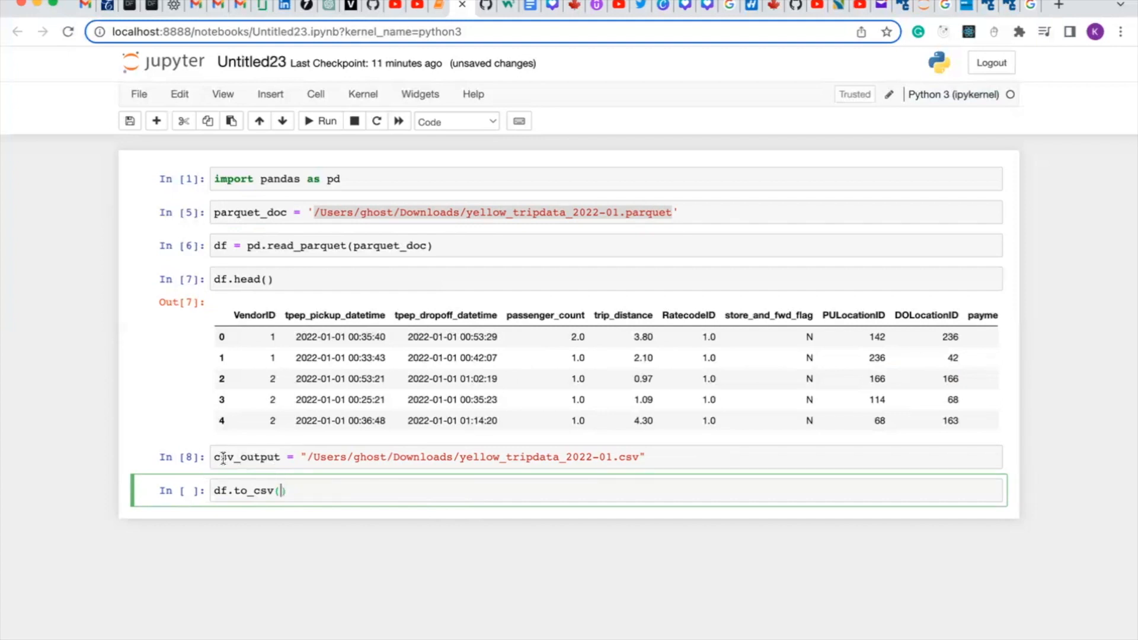
Fill in the arguments csv_output, index=False inside df.to_csv().
double_click(247, 457)
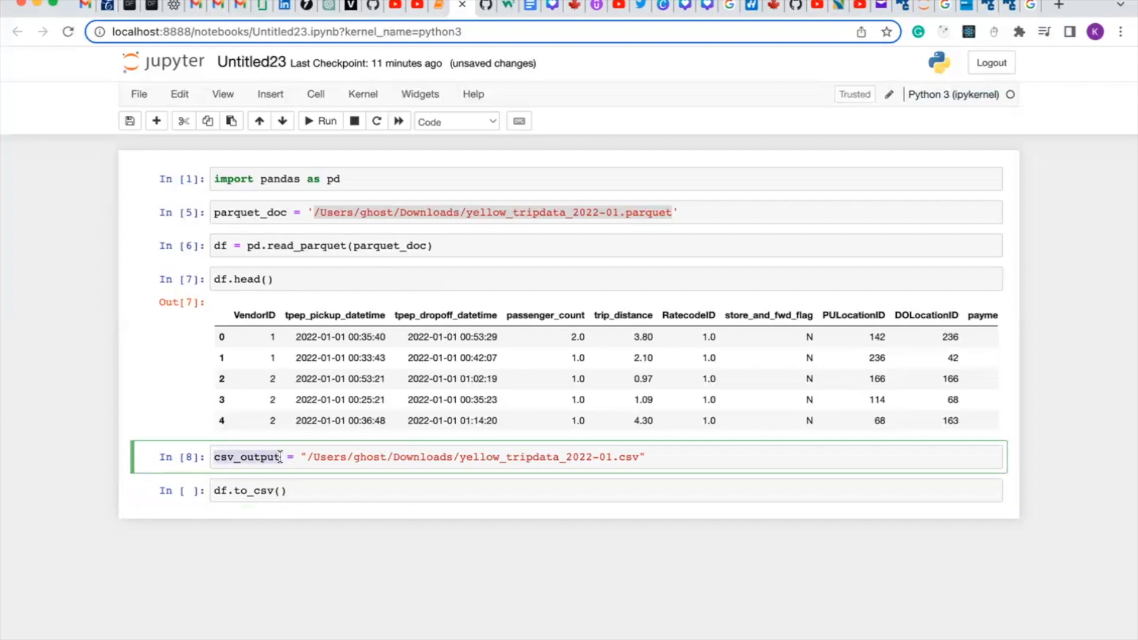
left_click(278, 490)
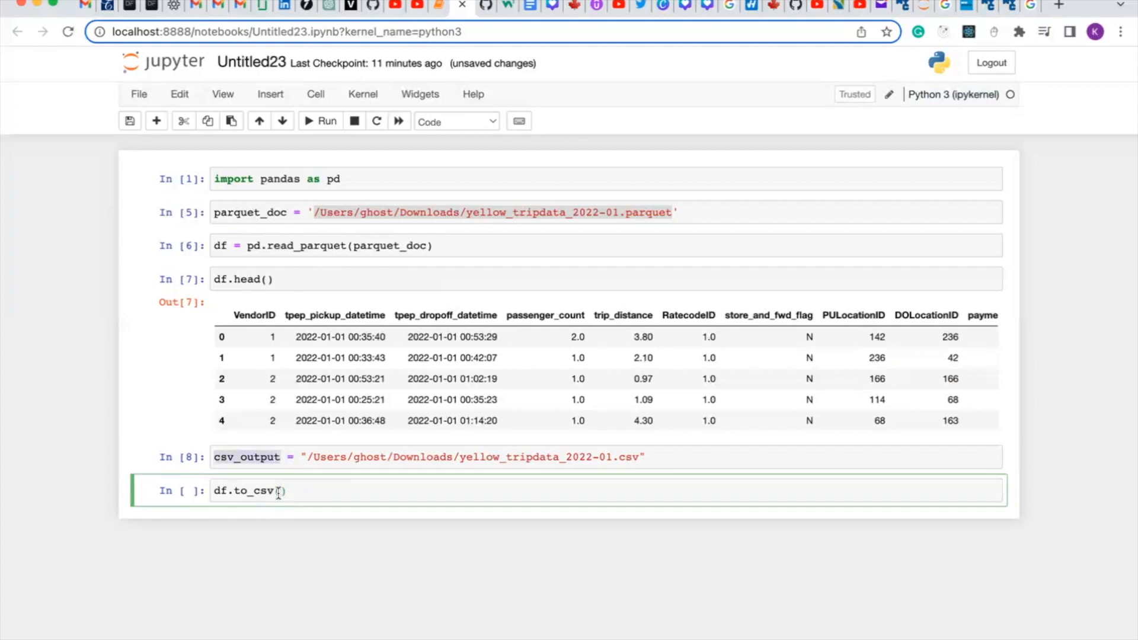
type("csv_output")
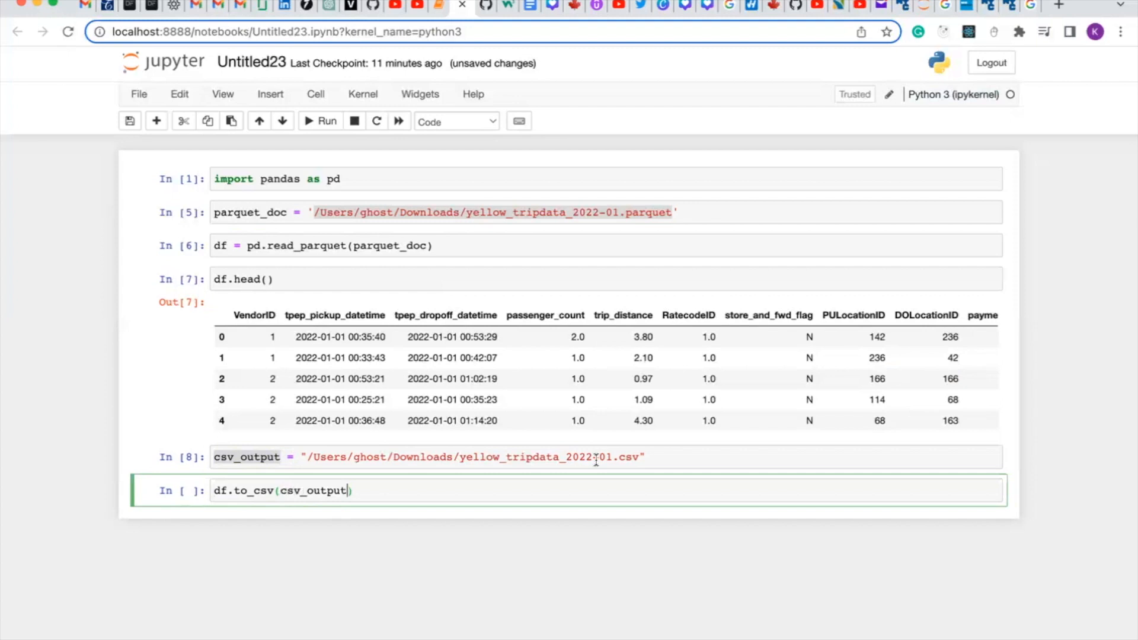
type(",")
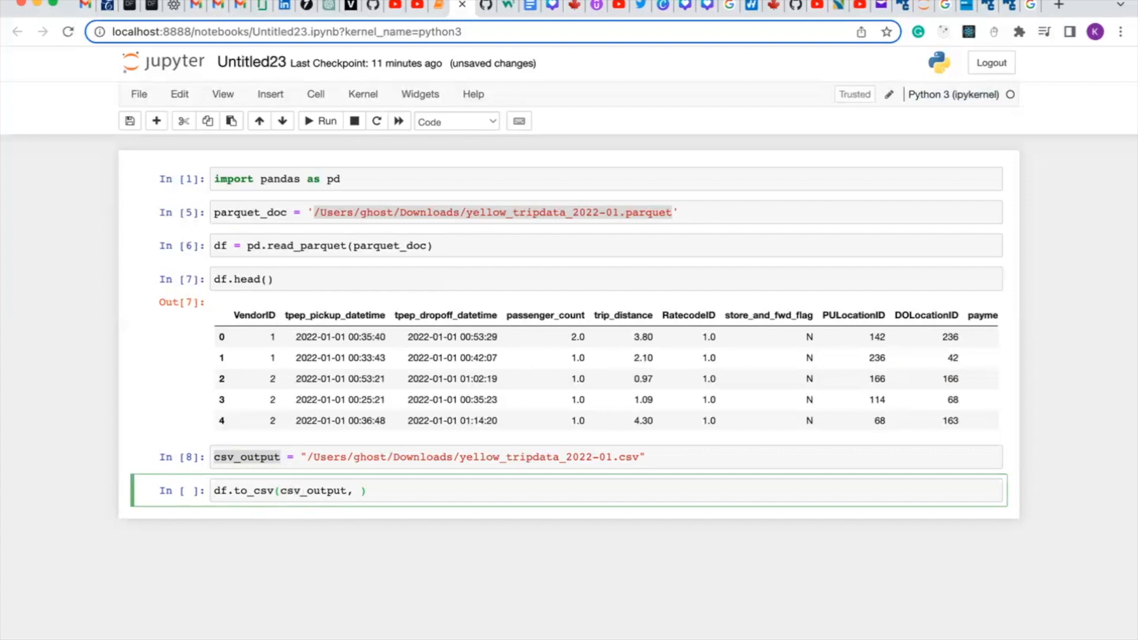
type("index")
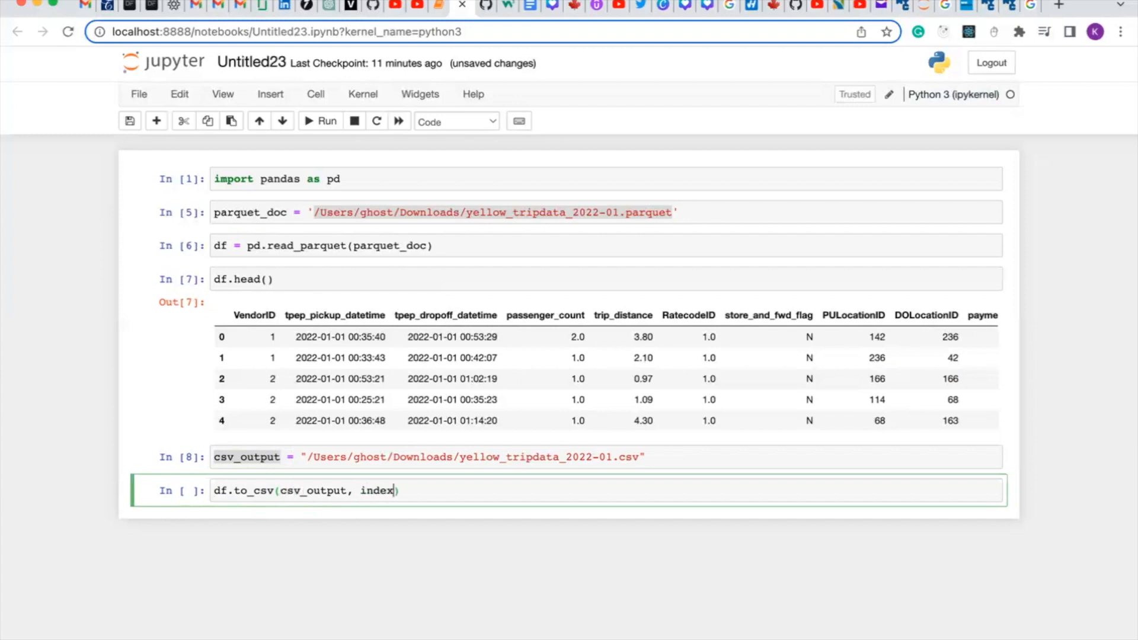
type("=")
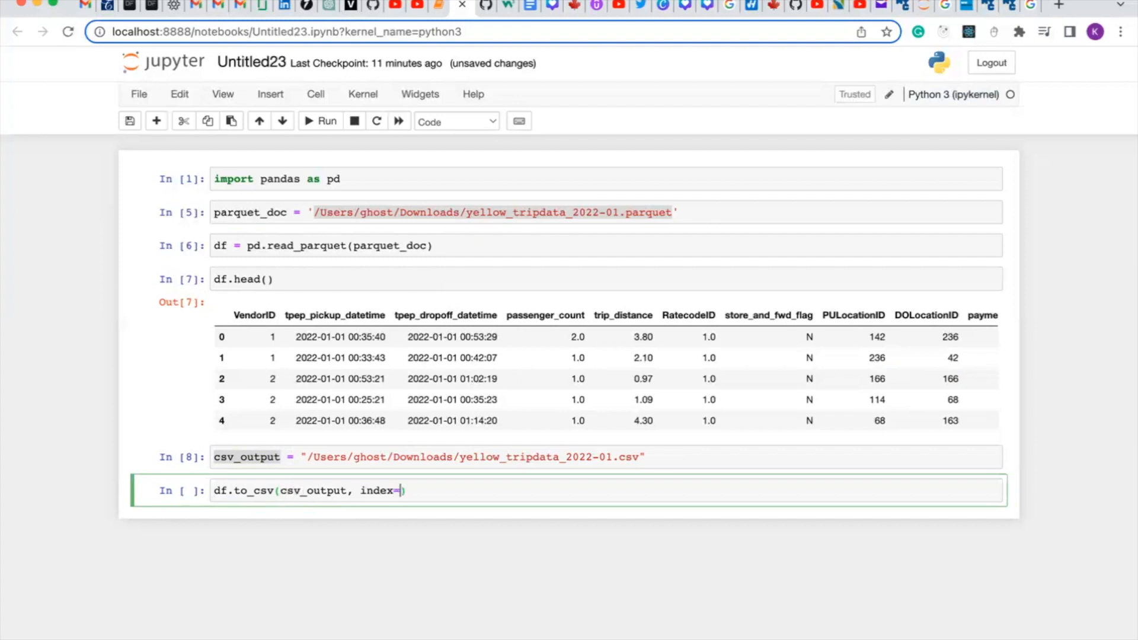
type("Fa")
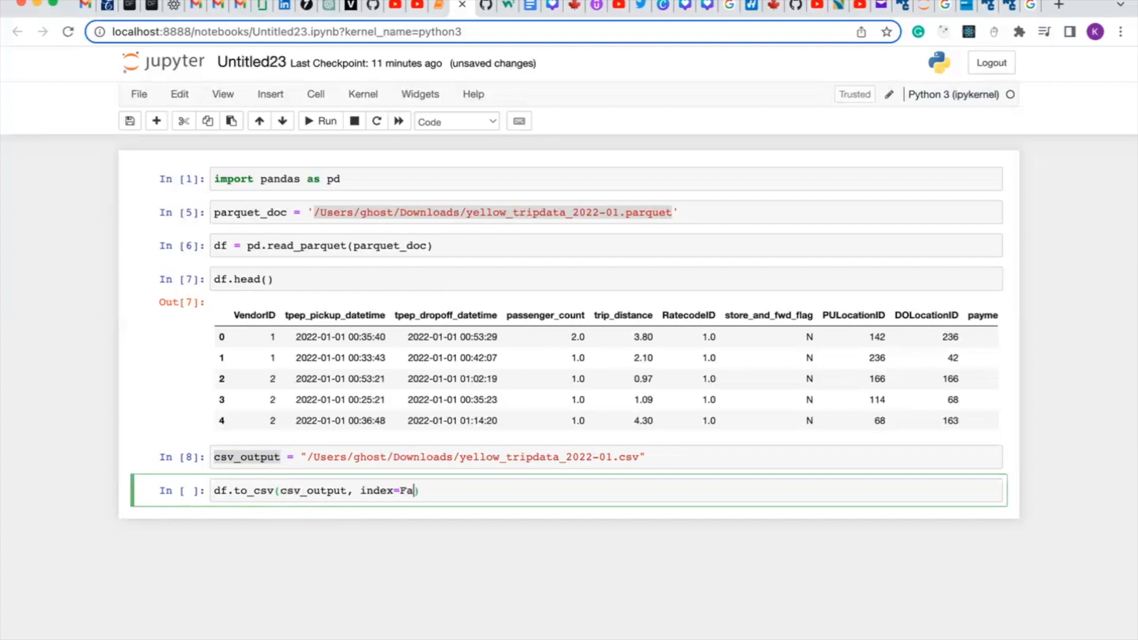
type("lse")
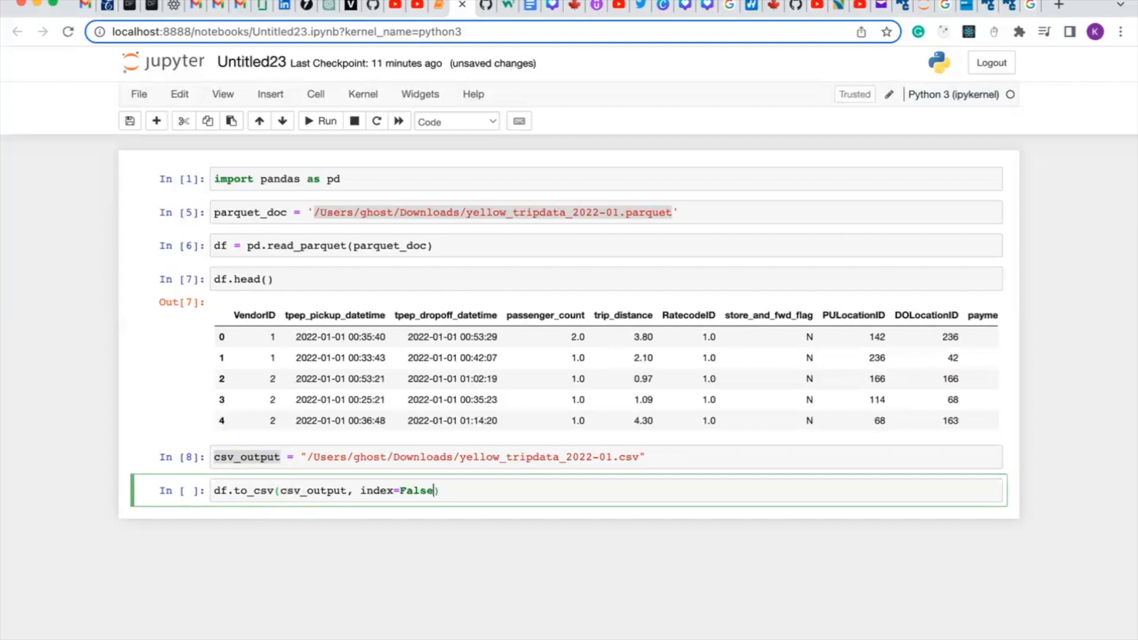
mouse_move(569, 496)
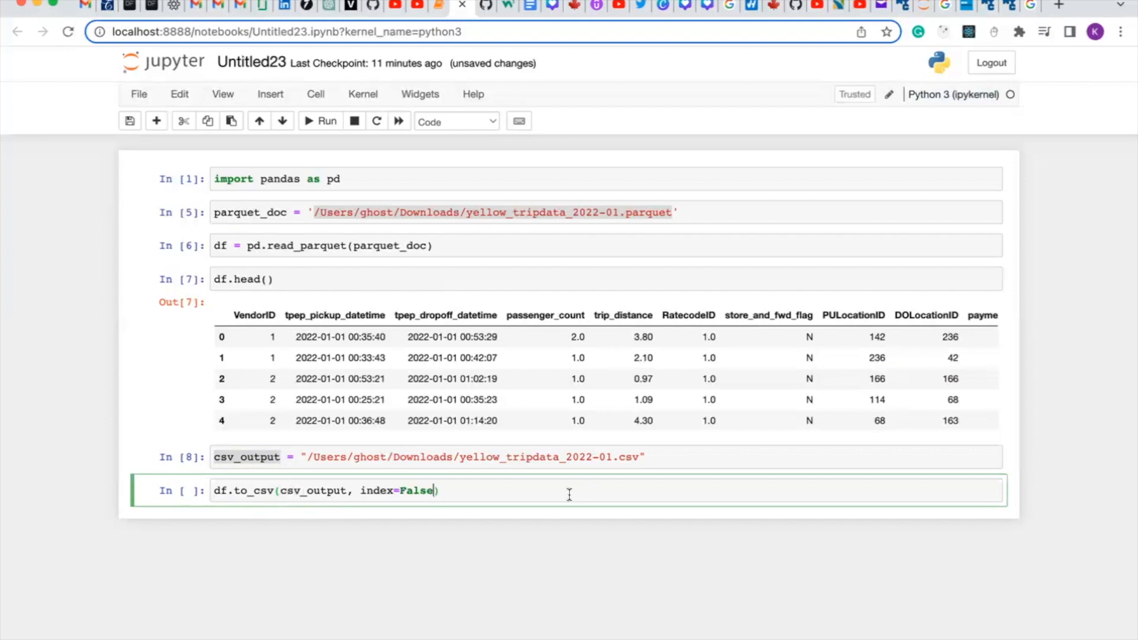
mouse_move(366, 176)
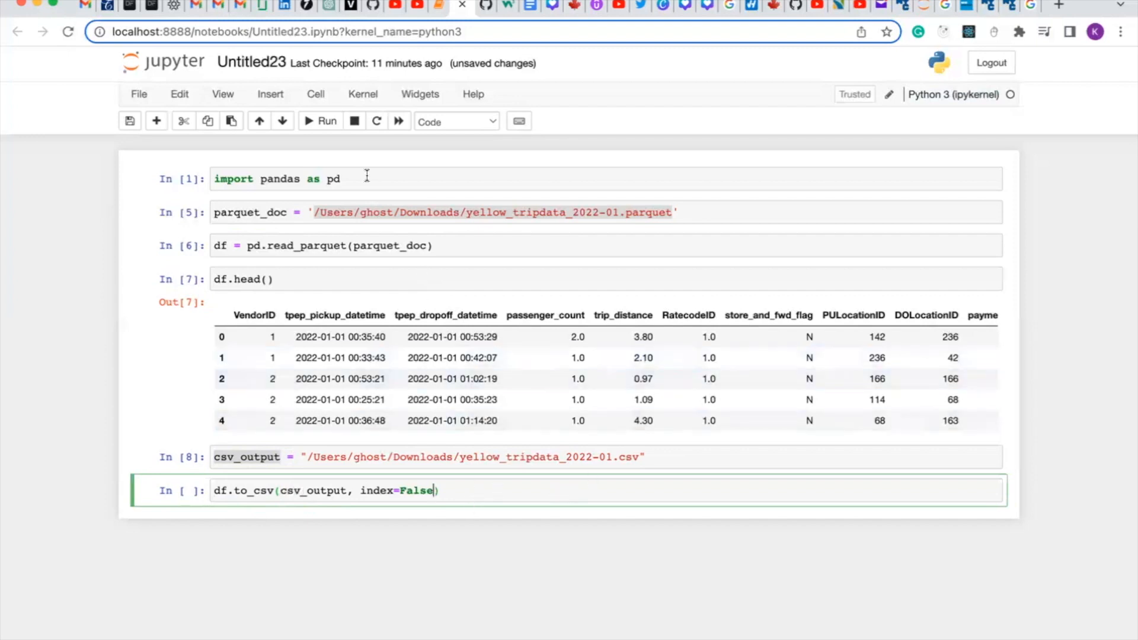
Run df.to_csv(csv_output, index=False) to write the taxi data to CSV.
left_click(320, 121)
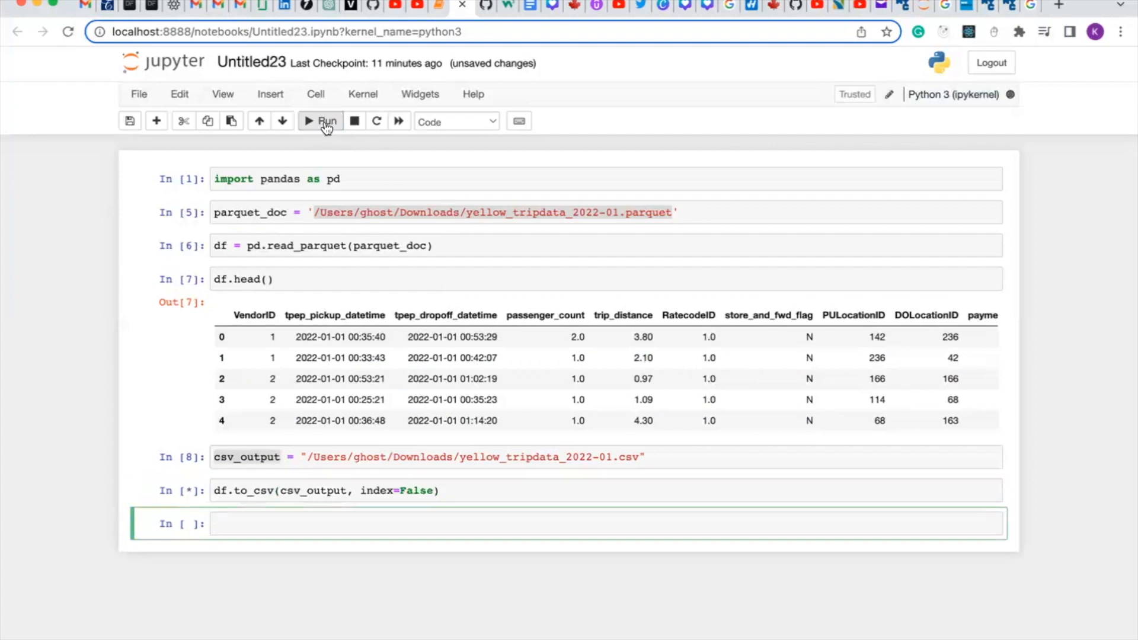
left_click(320, 121)
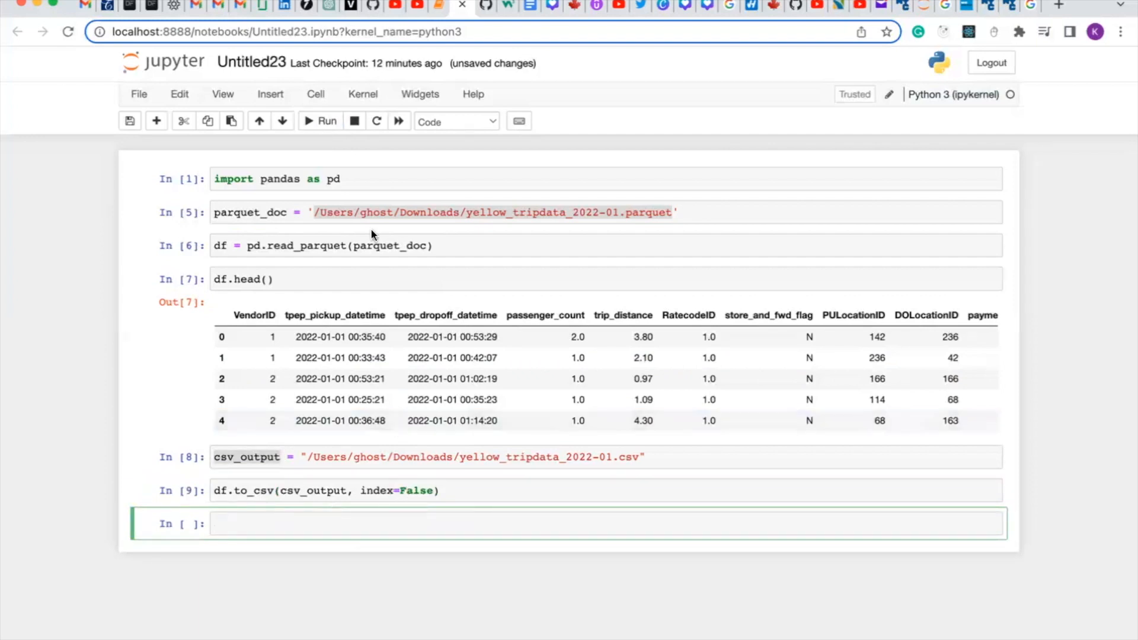
mouse_move(422, 480)
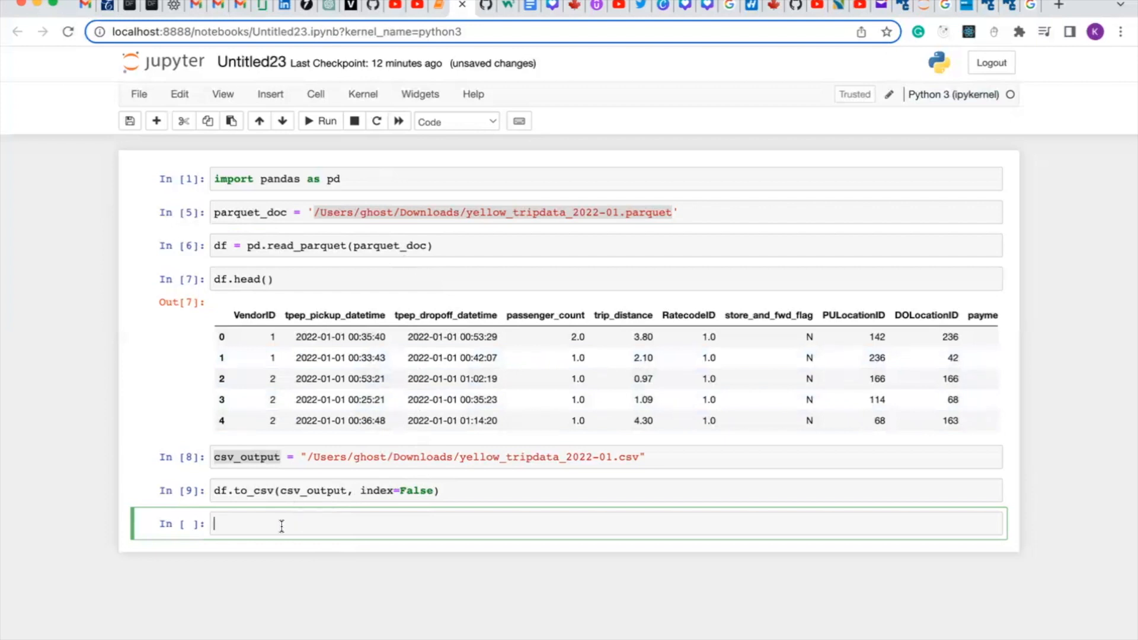
mouse_move(242, 582)
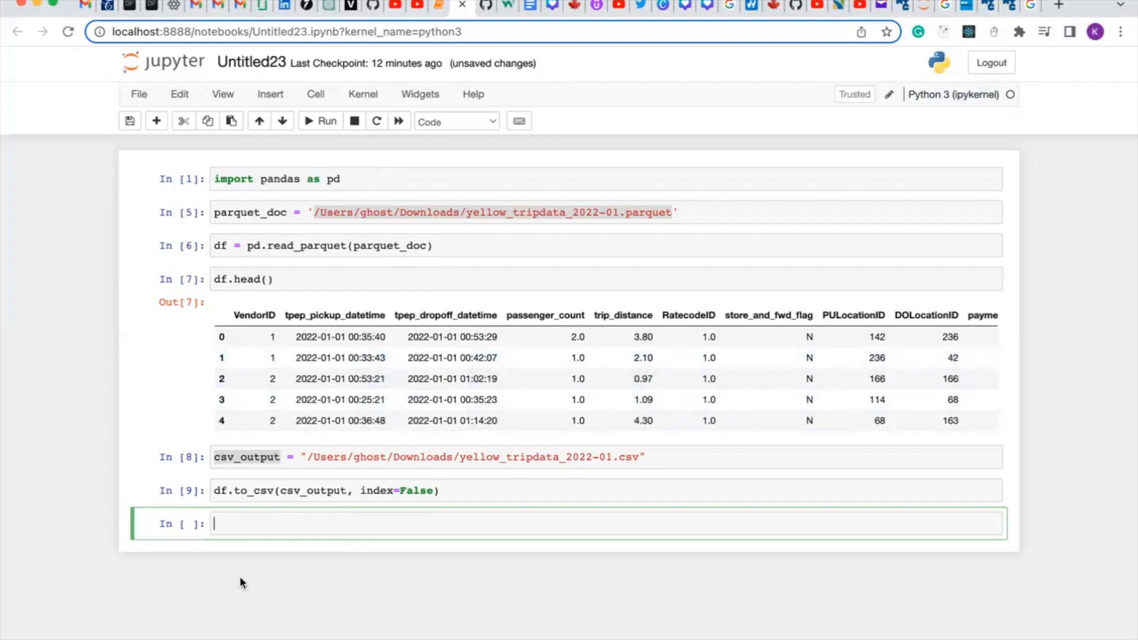
mouse_move(319, 556)
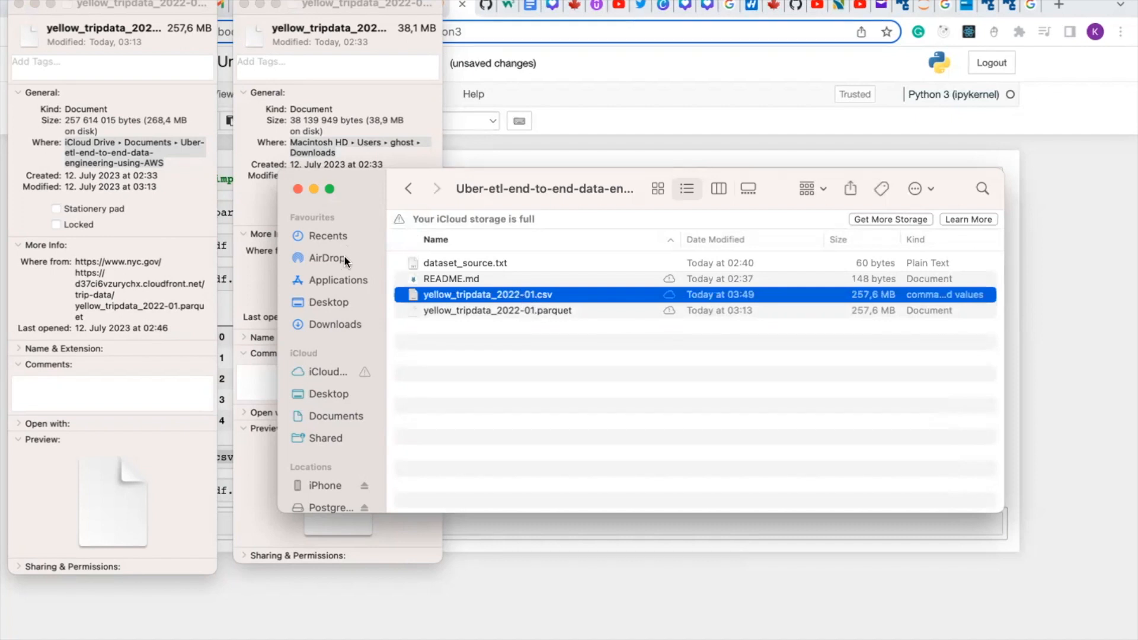
mouse_move(437, 325)
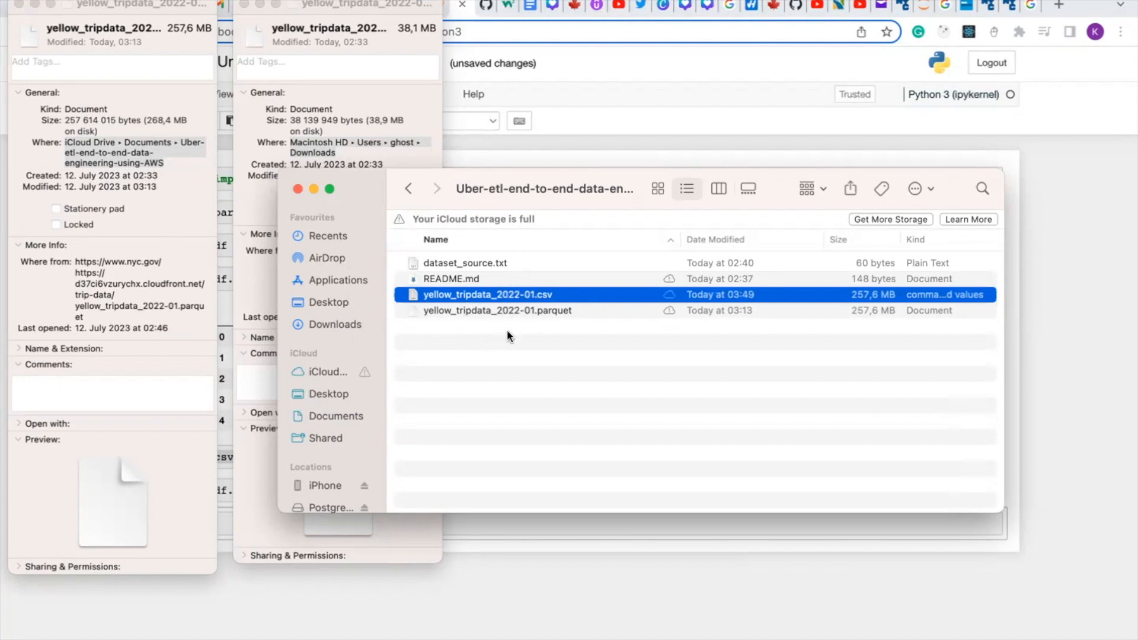
mouse_move(525, 364)
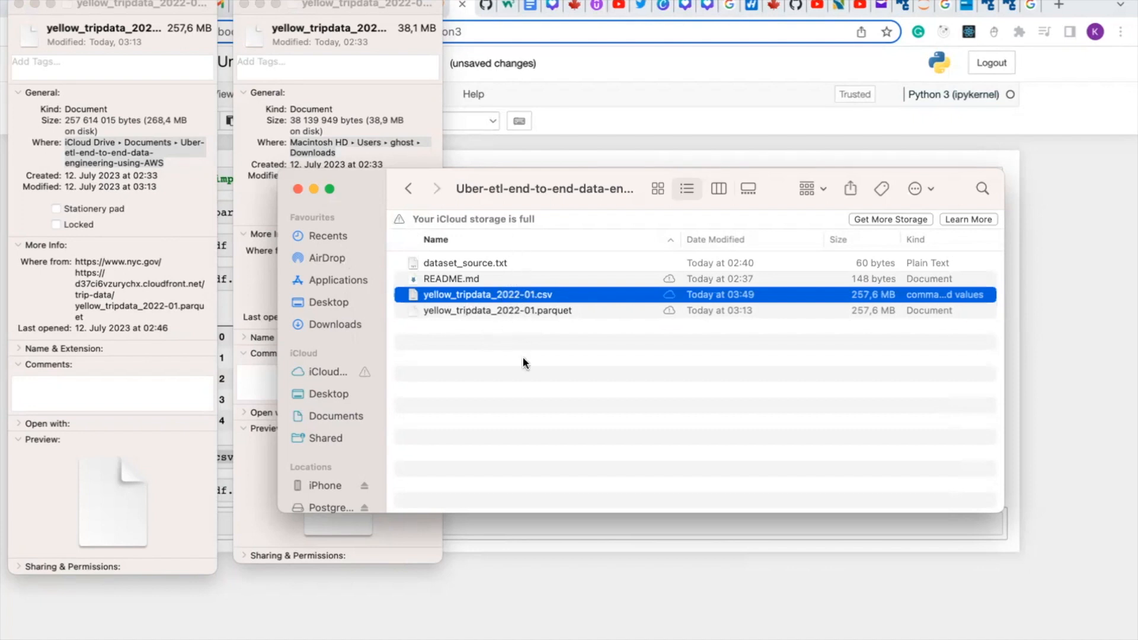
mouse_move(520, 332)
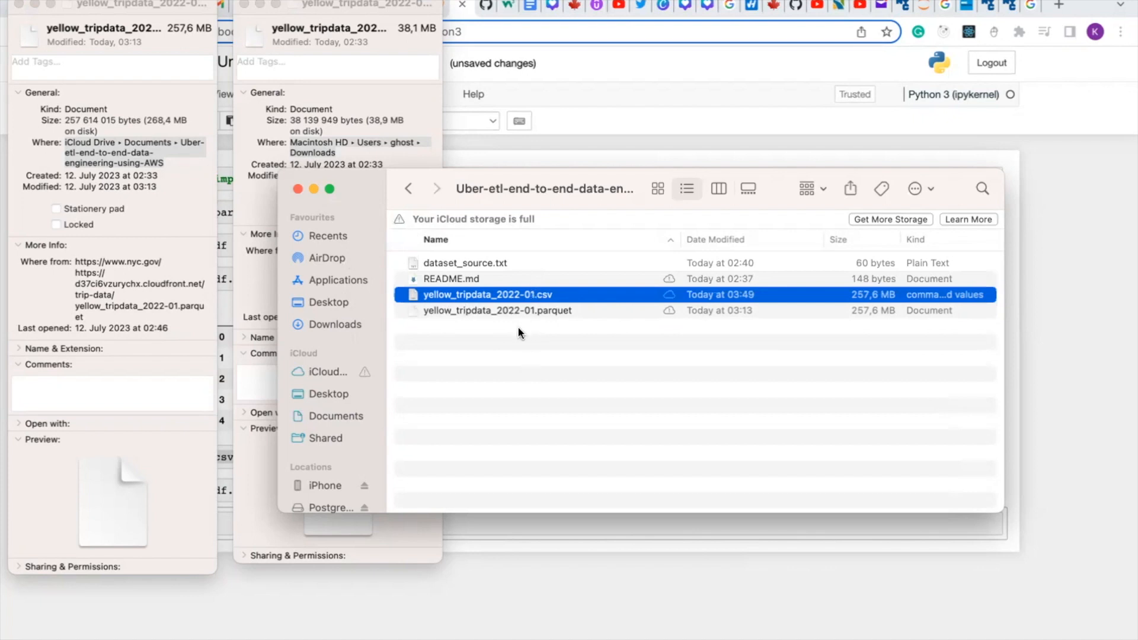
mouse_move(534, 383)
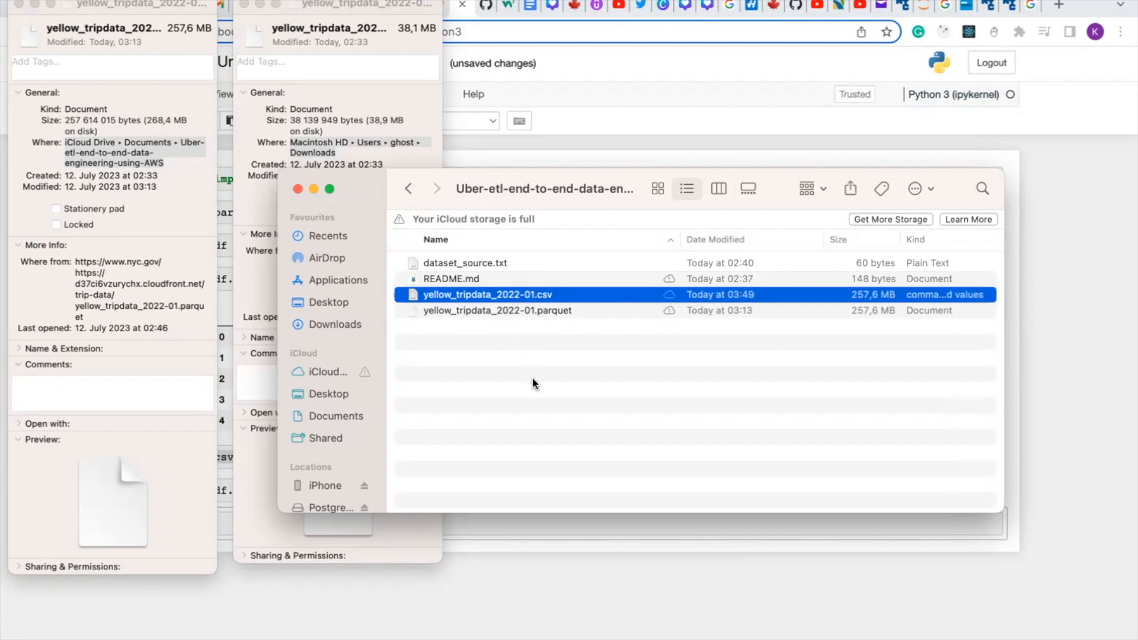
mouse_move(588, 574)
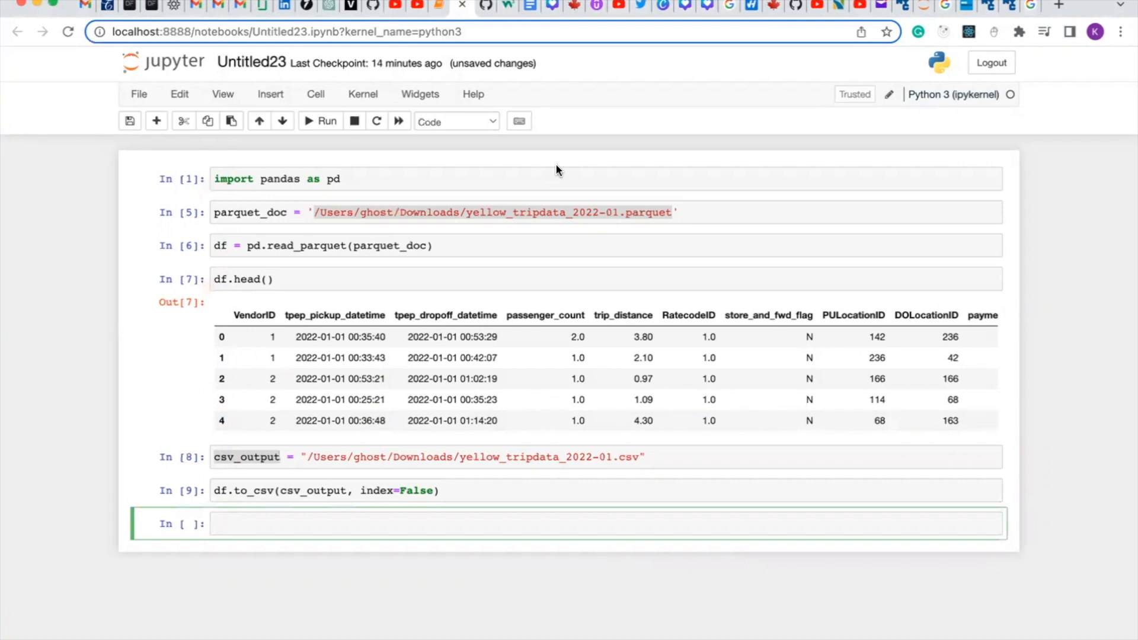
mouse_move(546, 216)
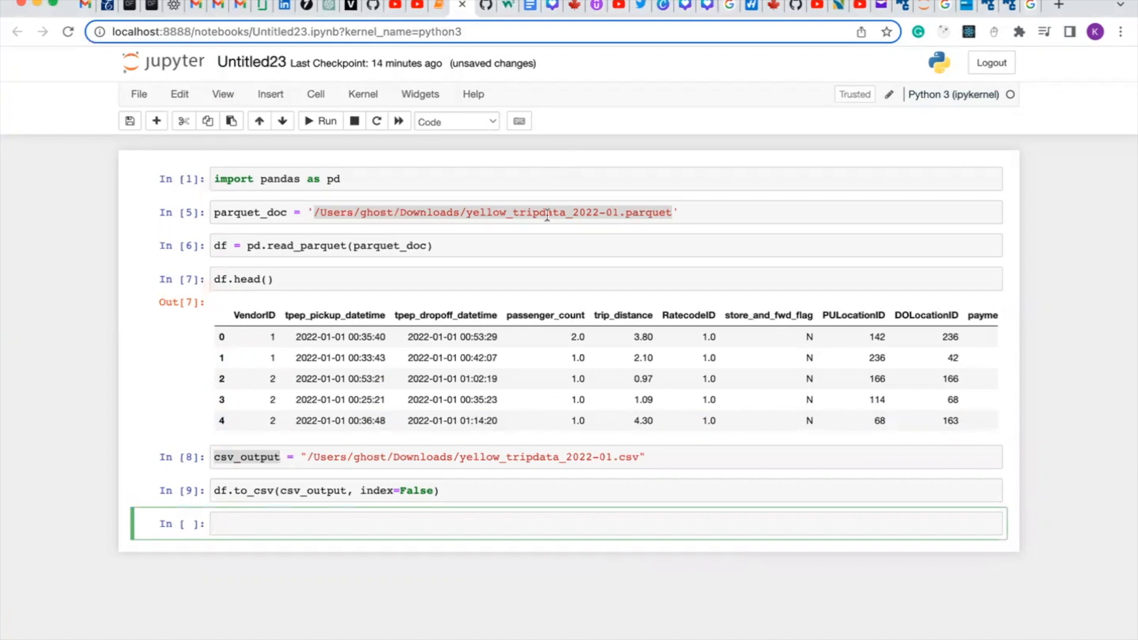
mouse_move(541, 311)
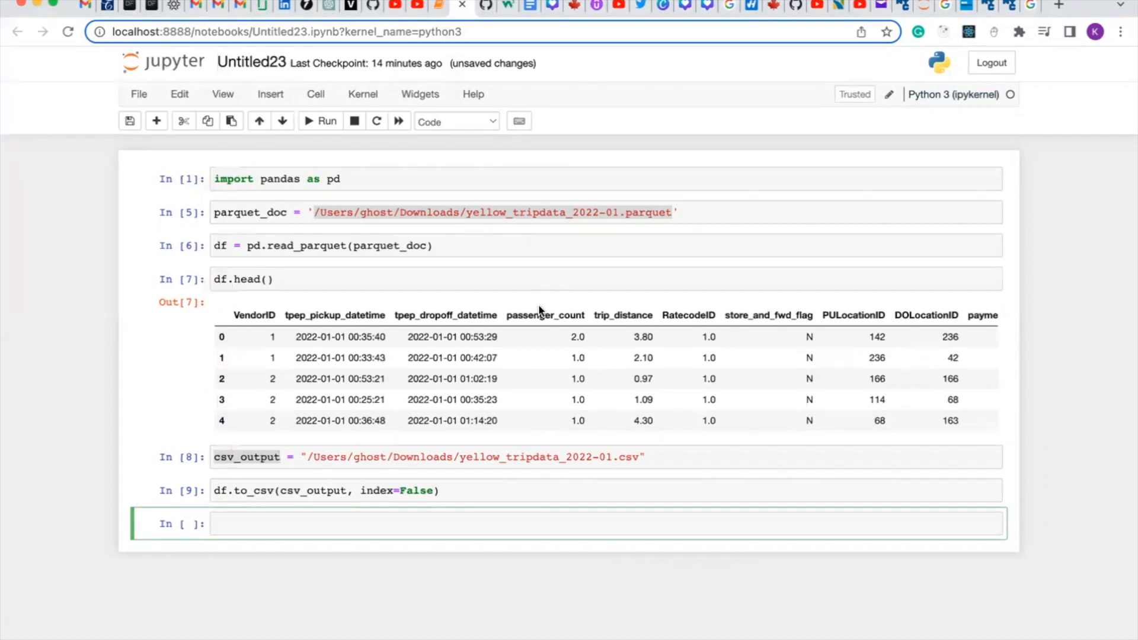